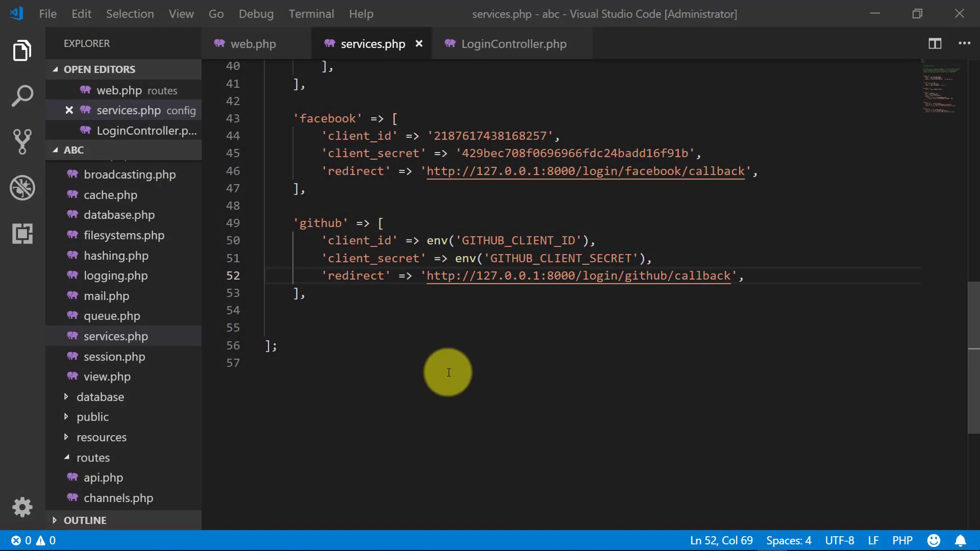
{"action": "mouse_move", "coordinate": [772, 276]}
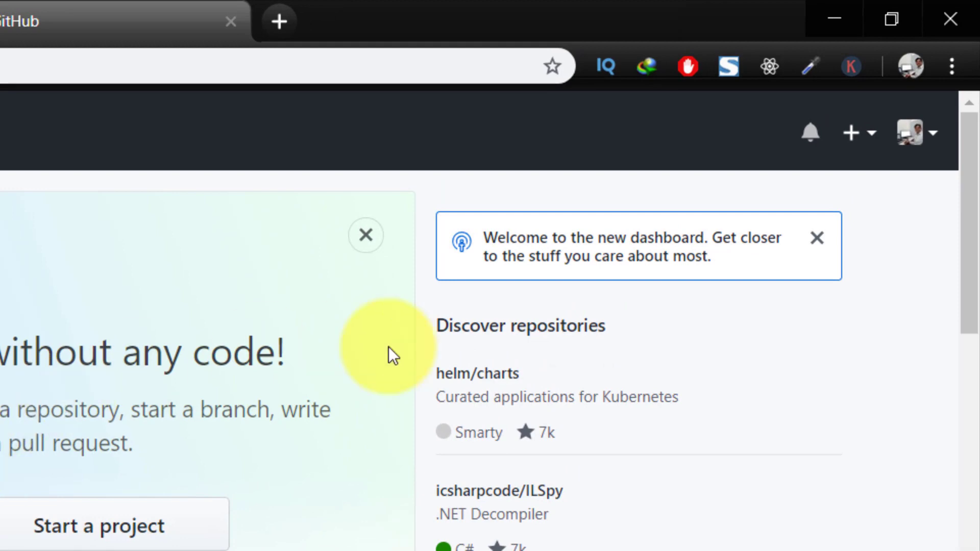
Go to GitHub's Developer settings through the avatar menu's Settings page.
{"action": "left_click", "coordinate": [914, 132]}
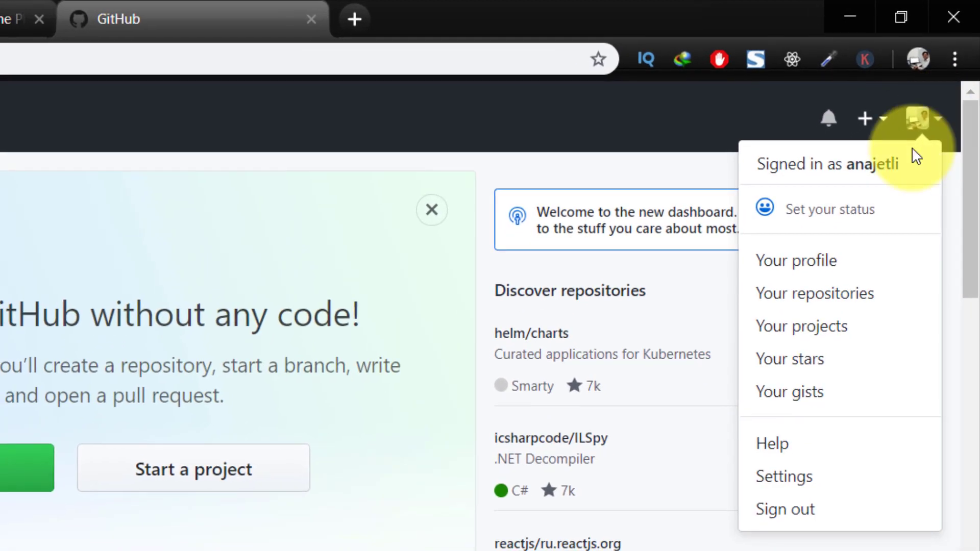
{"action": "mouse_move", "coordinate": [785, 476]}
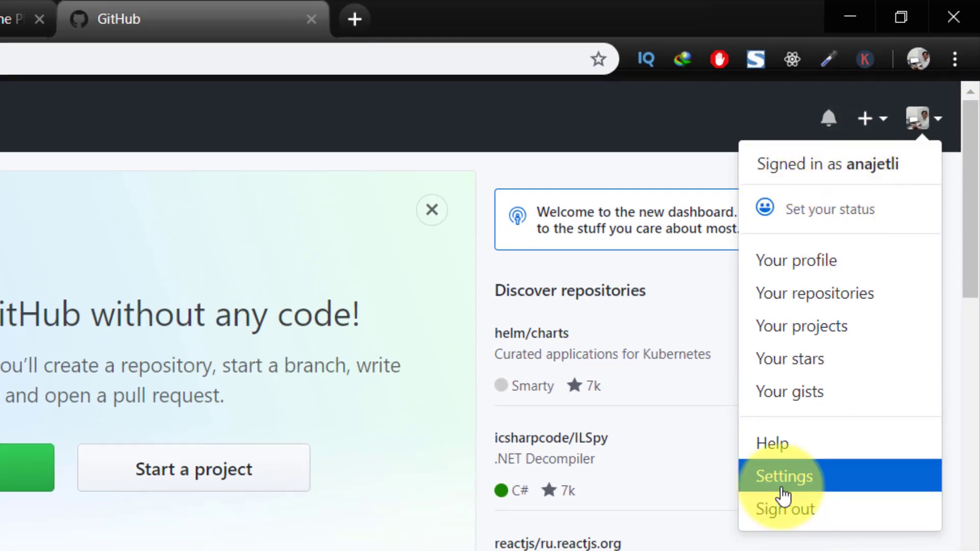
{"action": "left_click", "coordinate": [784, 477]}
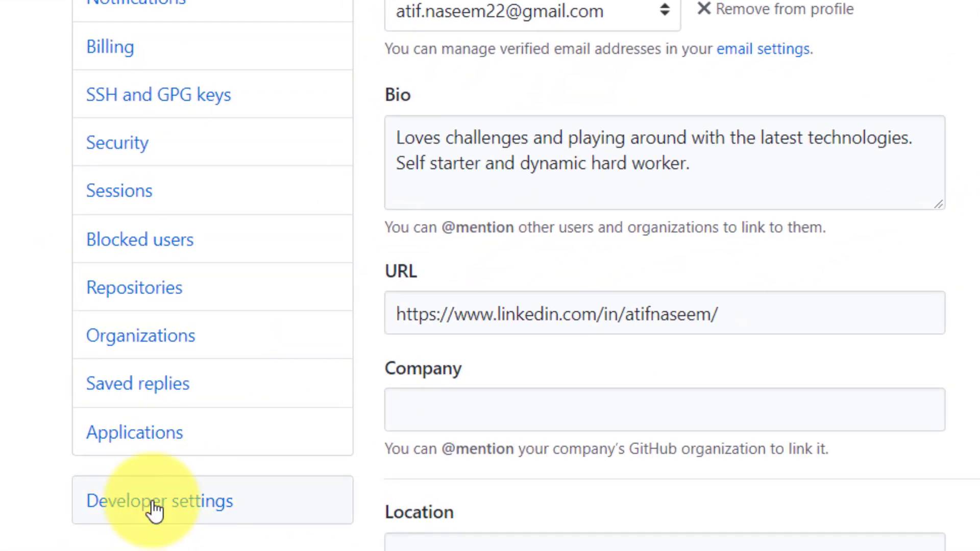
{"action": "left_click", "coordinate": [159, 501]}
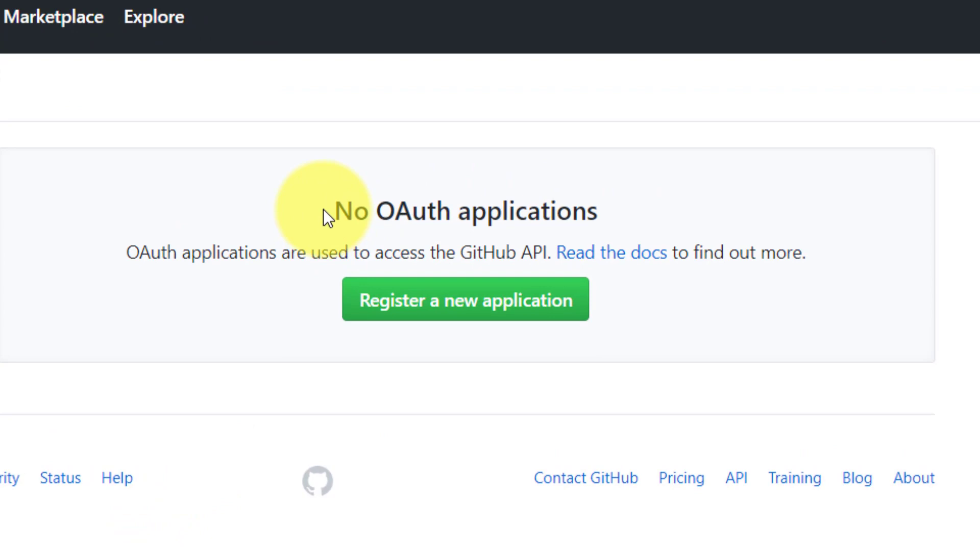
{"action": "left_click", "coordinate": [465, 299]}
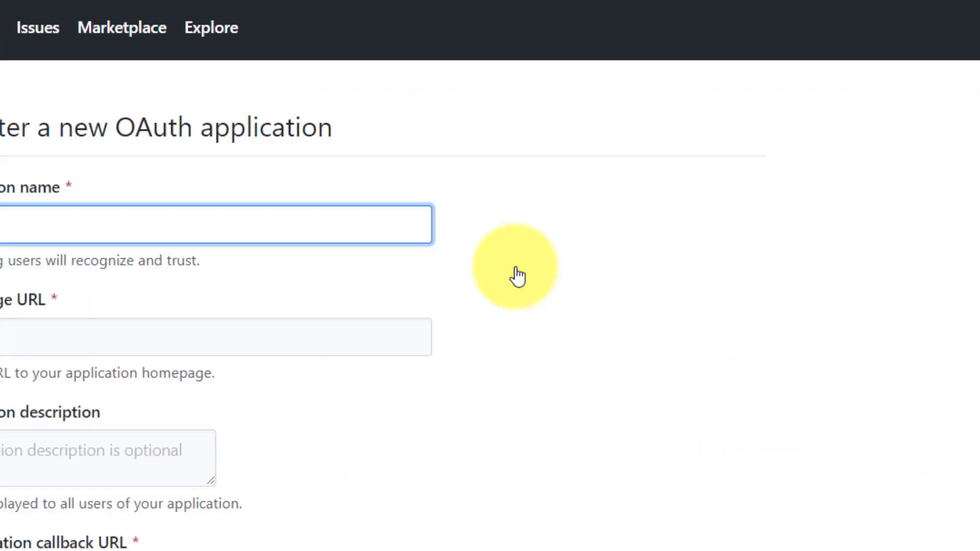
{"action": "type", "text": "SIMS"}
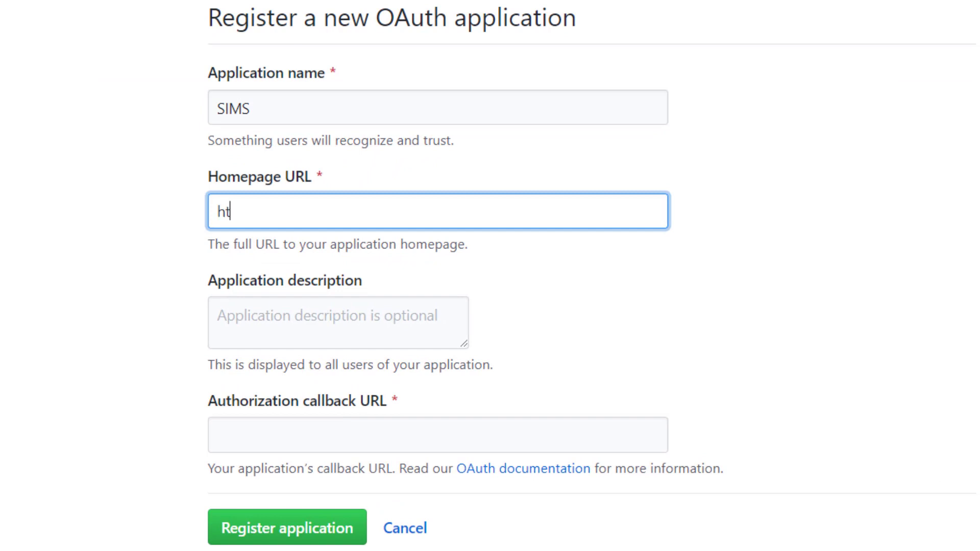
{"action": "type", "text": "tp"}
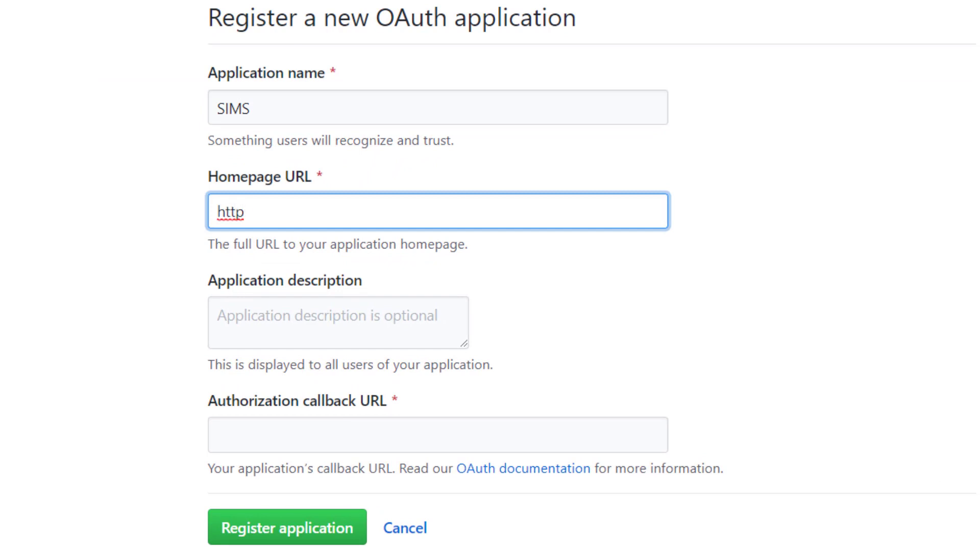
{"action": "type", "text": "://"}
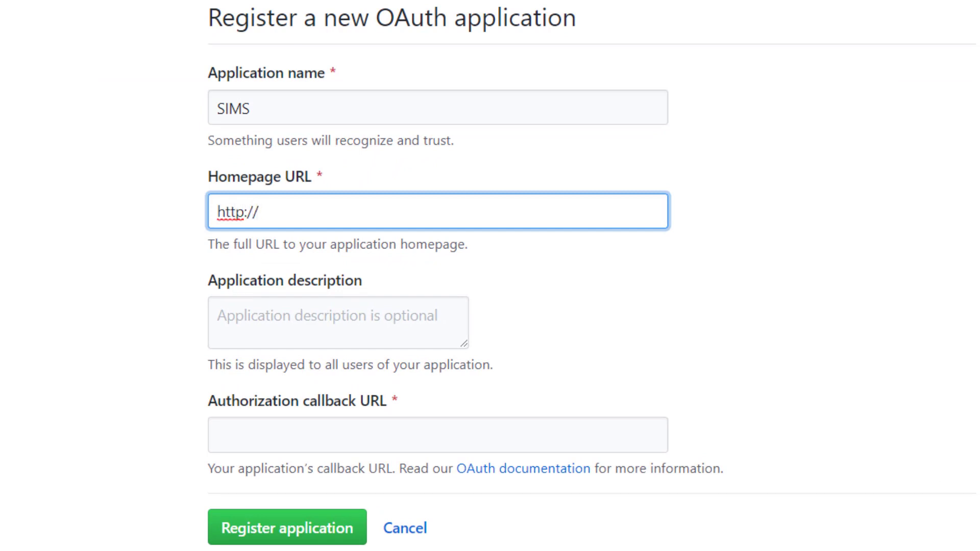
{"action": "type", "text": "127.0.0.1"}
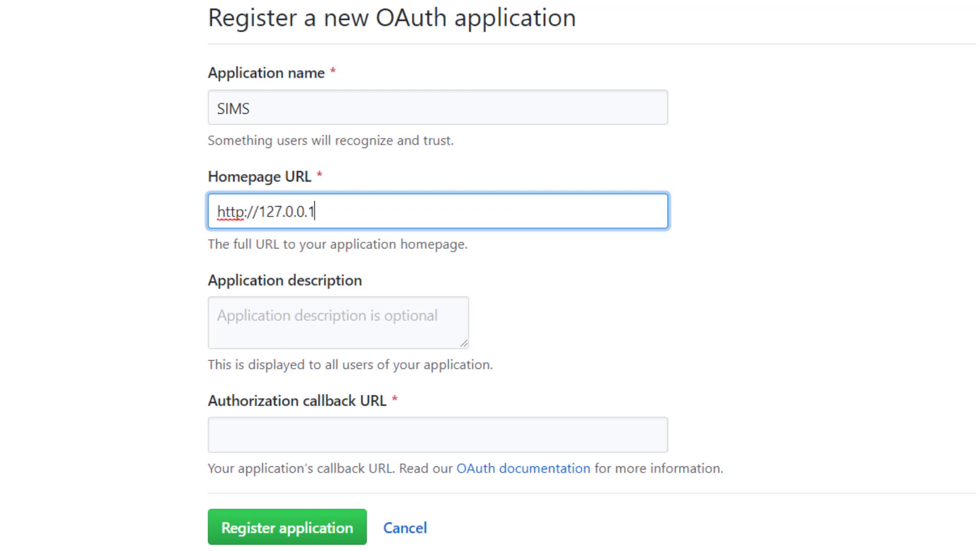
{"action": "type", "text": ":800"}
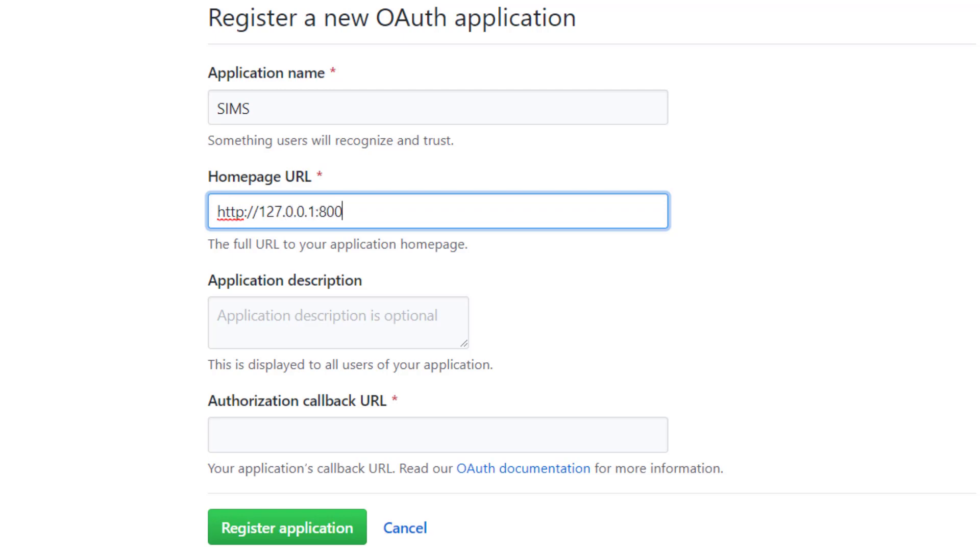
{"action": "left_click", "coordinate": [338, 322]}
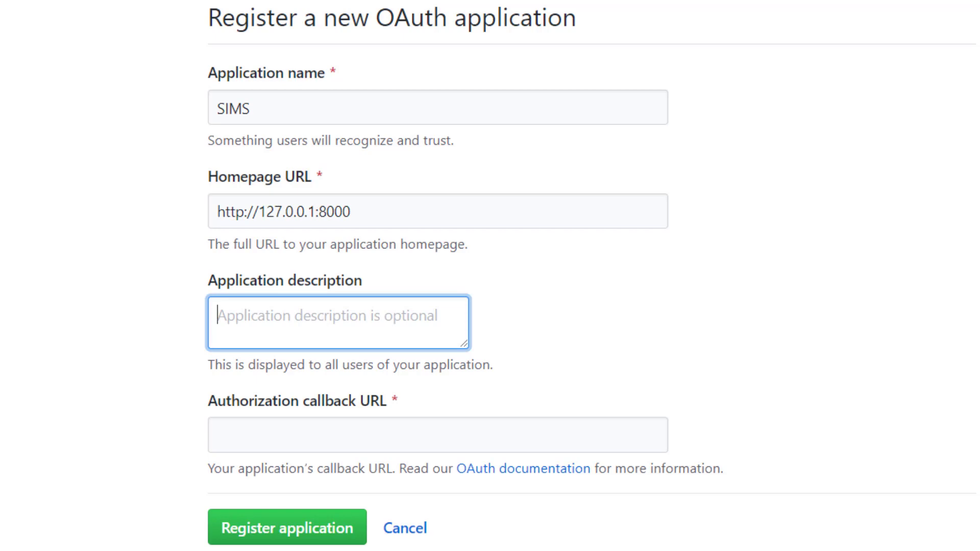
{"action": "type", "text": "Learning"}
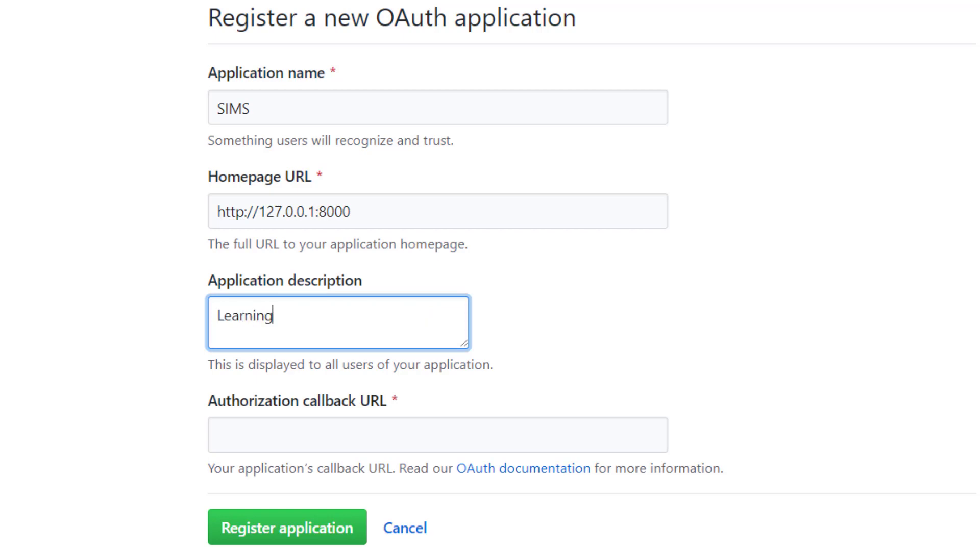
{"action": "left_click", "coordinate": [437, 435]}
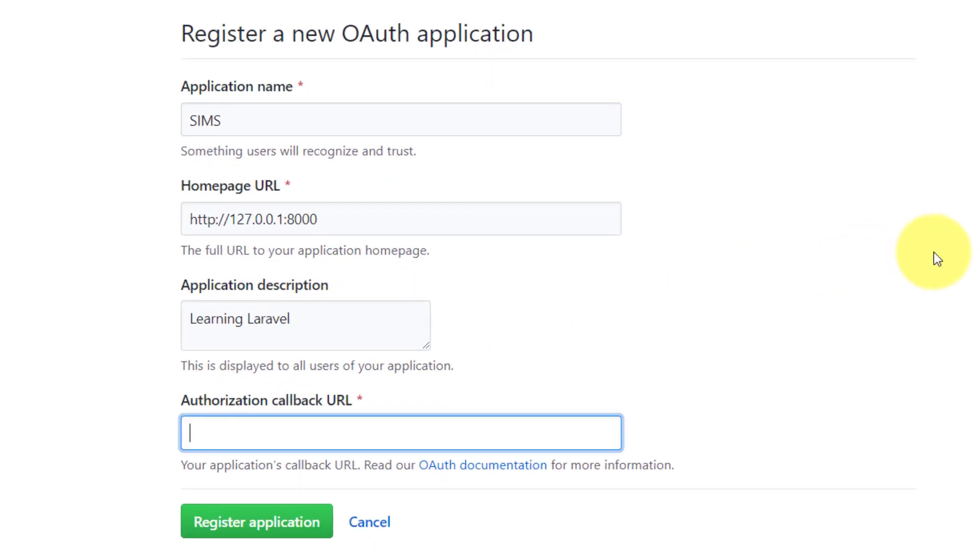
{"action": "type", "text": "http:/"}
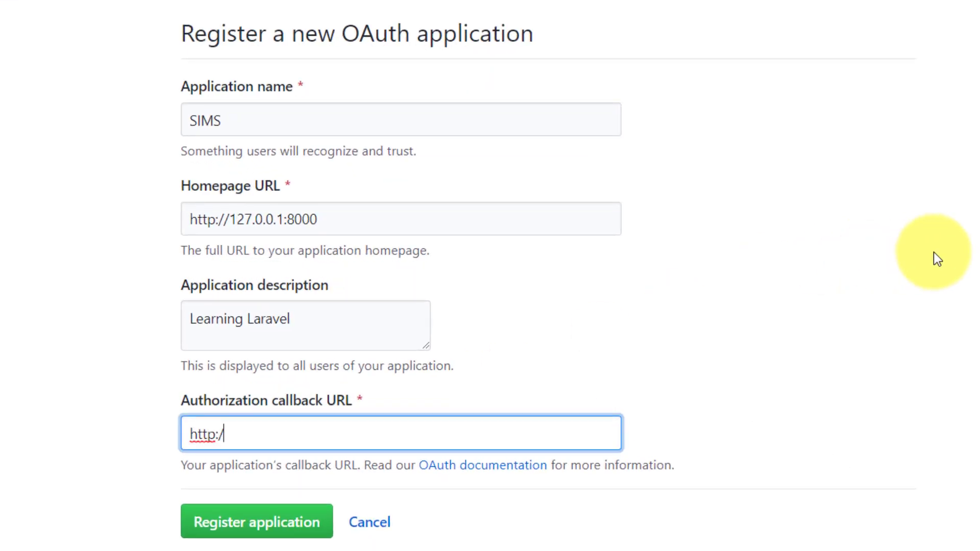
{"action": "type", "text": "/127.0.0.1:8000/login/facebook/callback"}
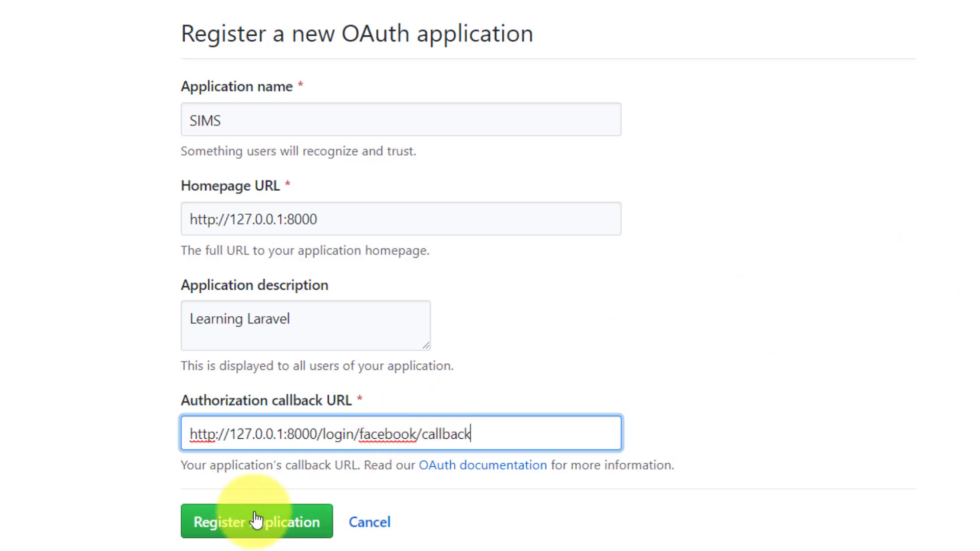
{"action": "left_click", "coordinate": [257, 521]}
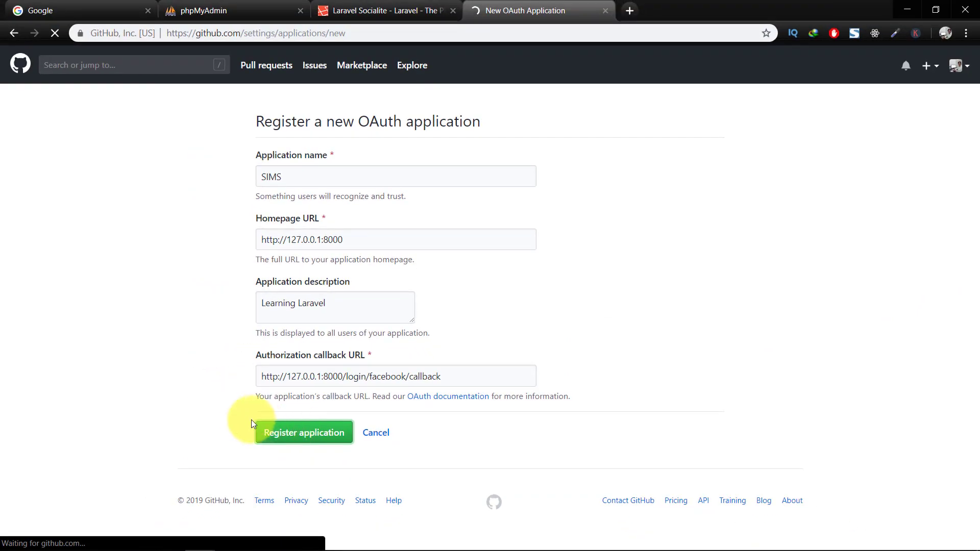
In services.php, set github client_id b80a84e4ed7a09c2114d and the pasted client secret.
{"action": "left_click", "coordinate": [304, 433]}
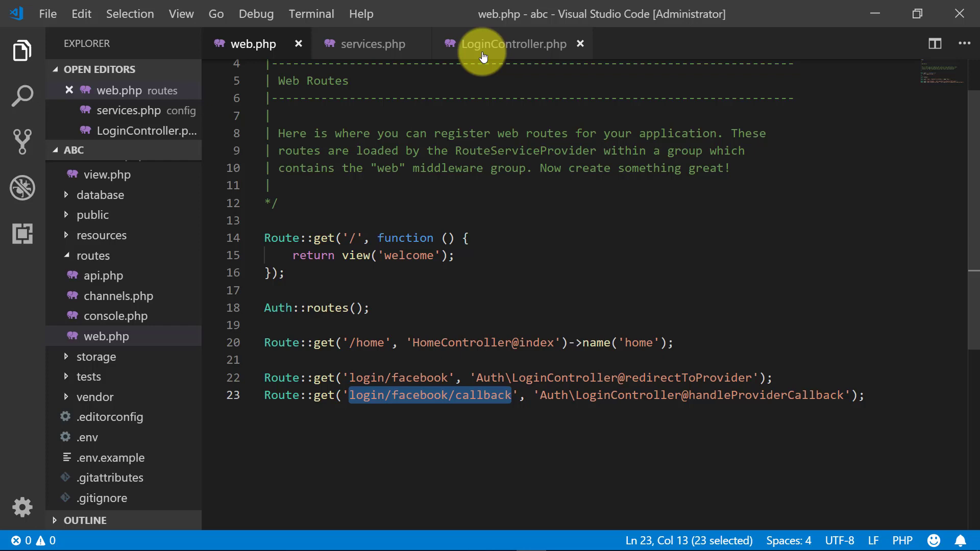
{"action": "left_click", "coordinate": [373, 44]}
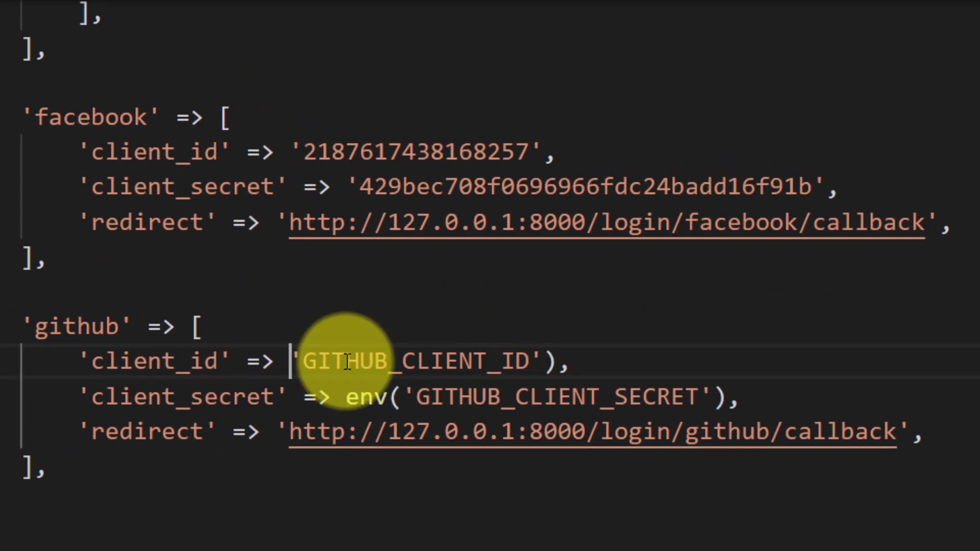
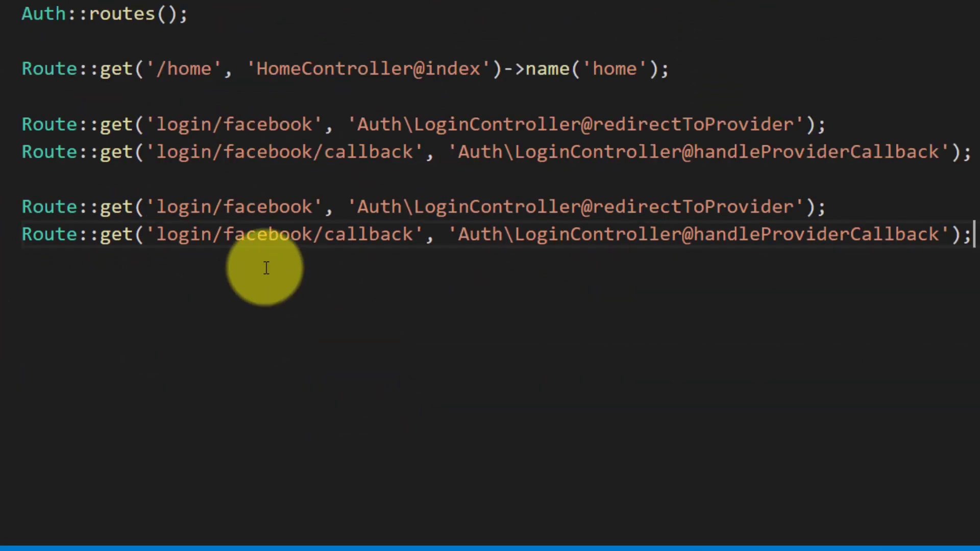
Change 'facebook' to 'github' in the duplicated login route in web.php.
{"action": "double_click", "coordinate": [268, 207]}
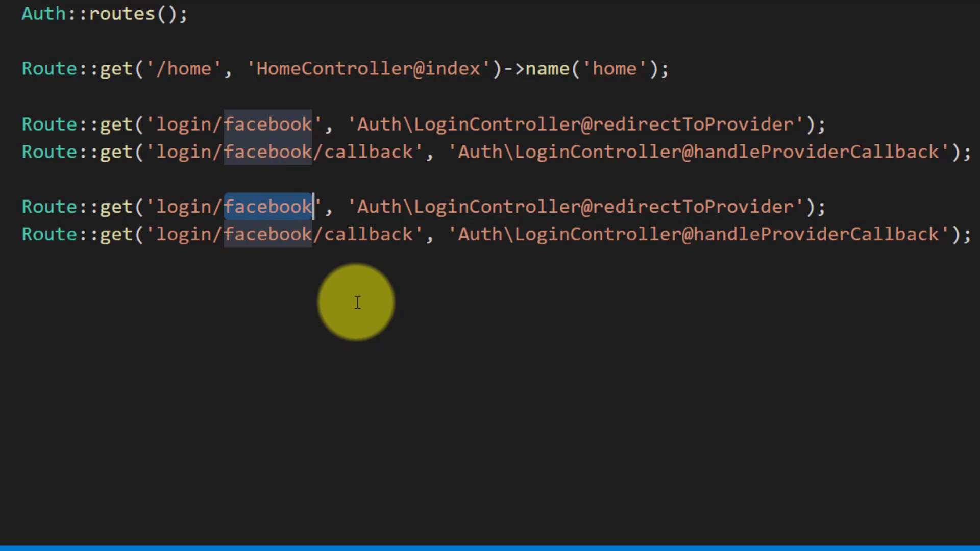
{"action": "type", "text": "github"}
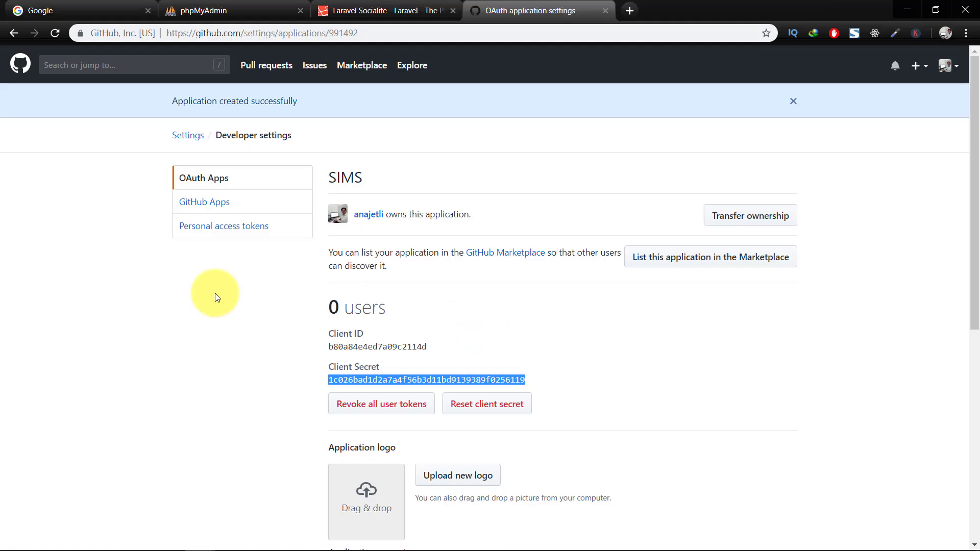
{"action": "scroll", "scroll_direction": "down", "scroll_amount": 3}
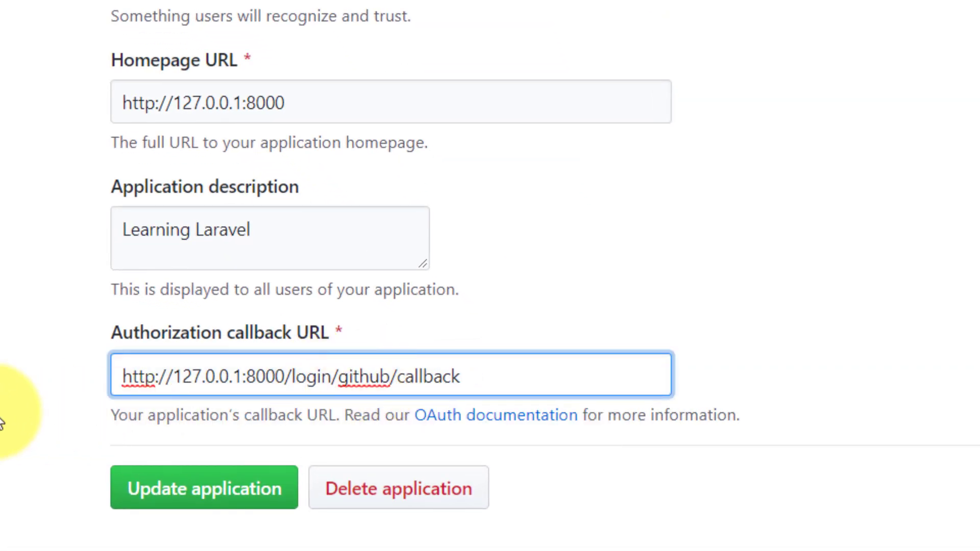
{"action": "left_click", "coordinate": [204, 487]}
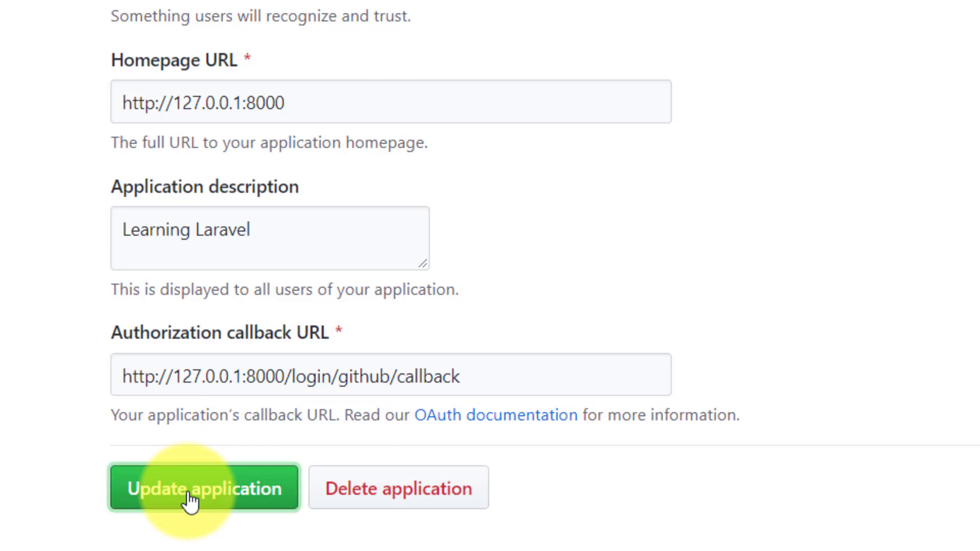
{"action": "left_click", "coordinate": [204, 489]}
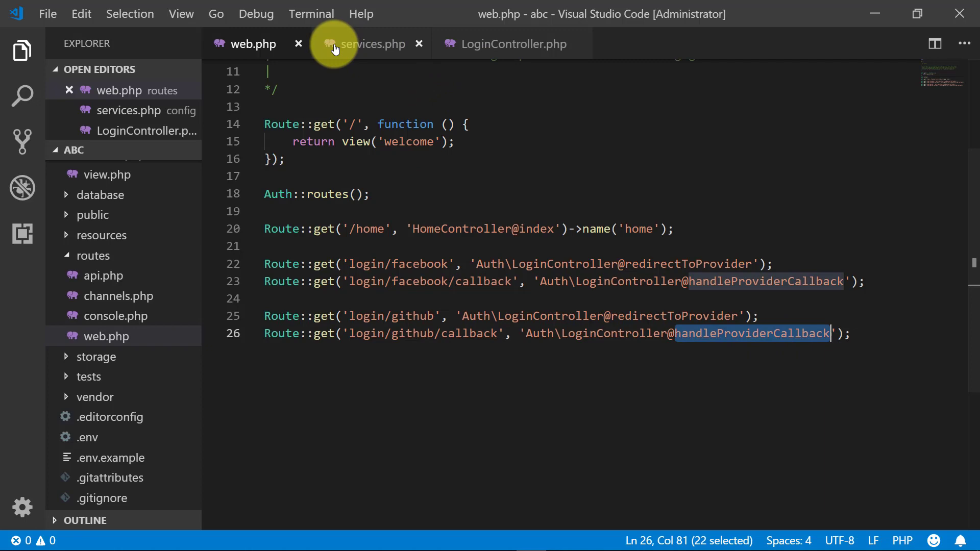
In LoginController.php, replace 'facebook' with 'github' in redirectToProvider's Socialite::driver call.
{"action": "left_click", "coordinate": [512, 43]}
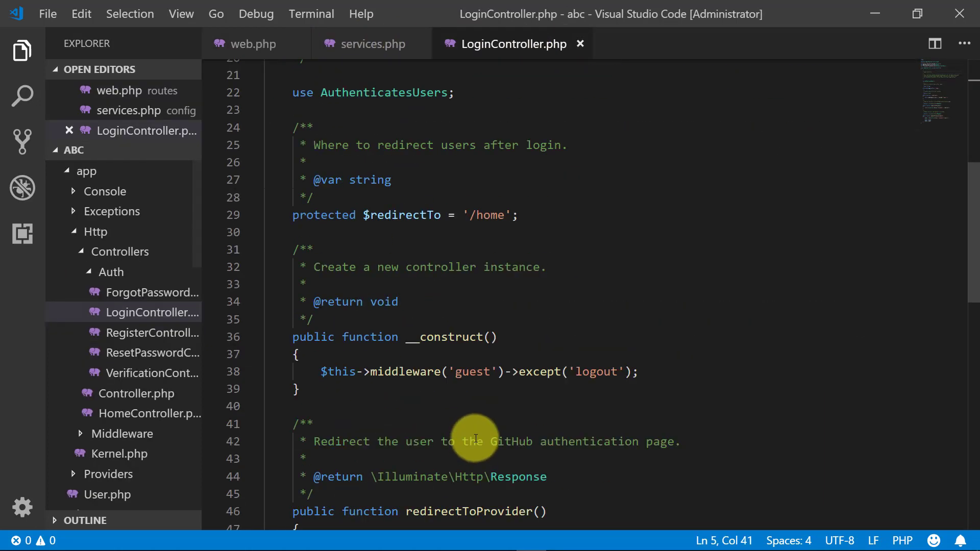
{"action": "scroll", "scroll_direction": "down", "scroll_amount": 3}
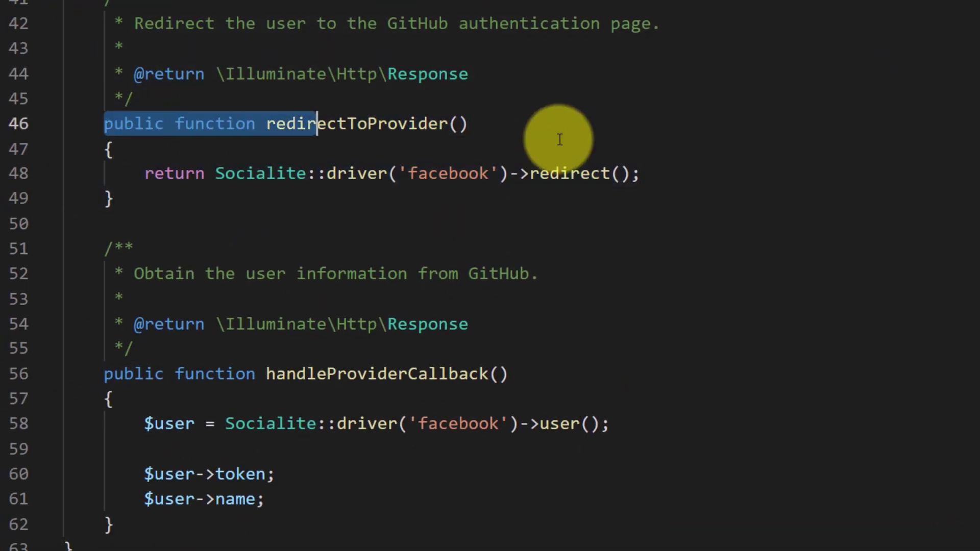
{"action": "left_click_drag", "start_coordinate": [559, 123], "coordinate": [100, 374]}
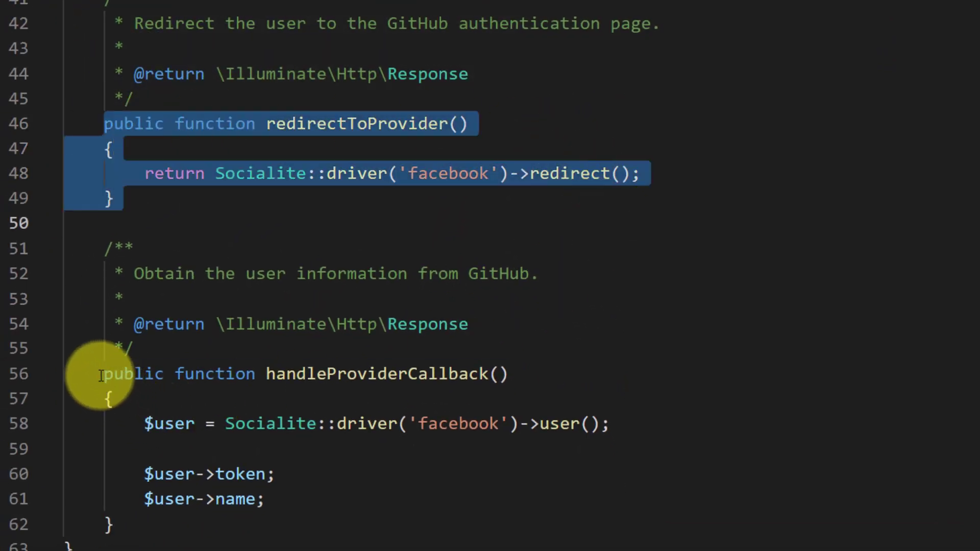
{"action": "left_click", "coordinate": [439, 524]}
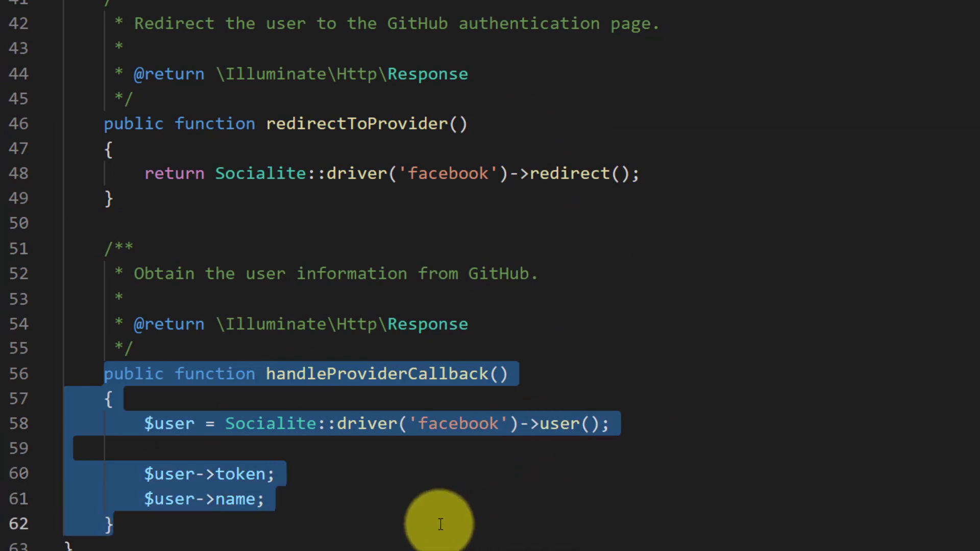
{"action": "left_click", "coordinate": [462, 424]}
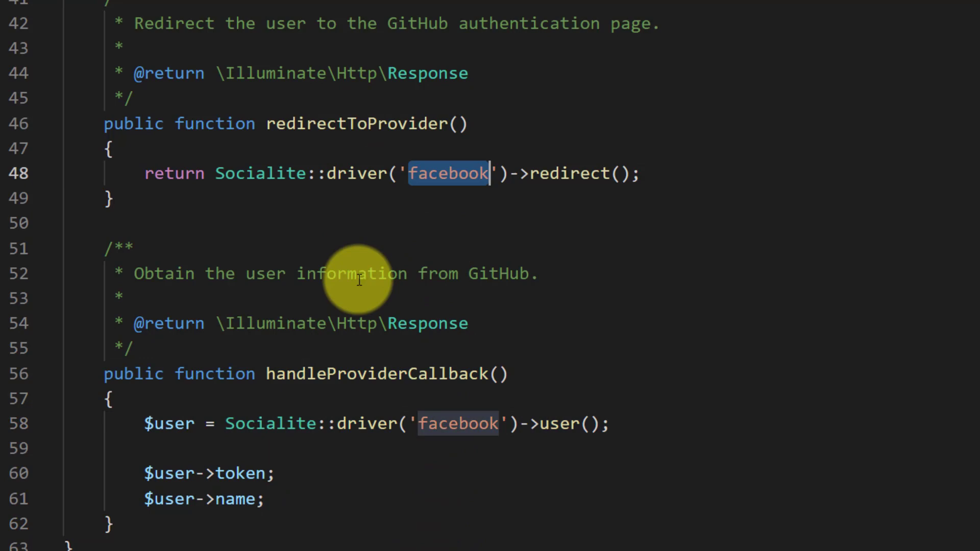
{"action": "type", "text": "github"}
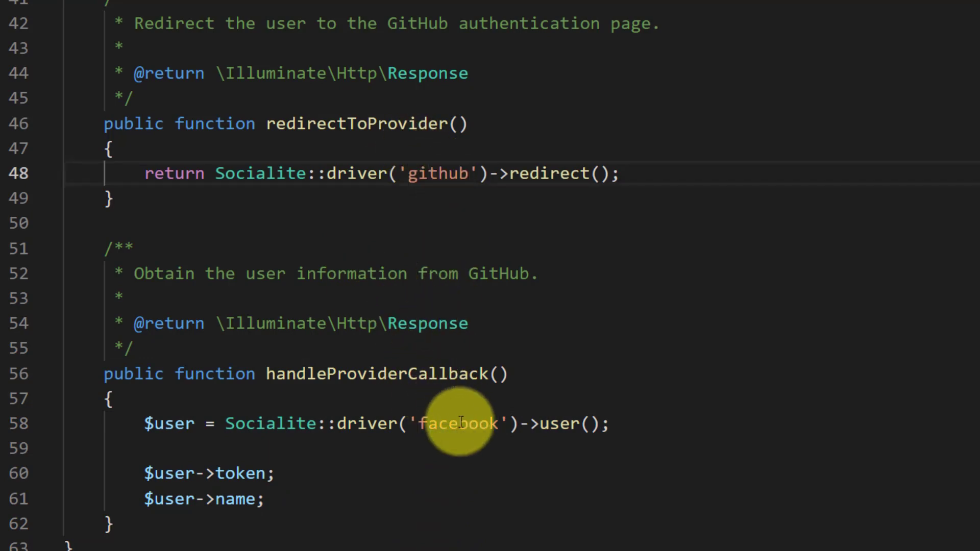
Visit 127.0.0.1:8000/login/github and authorize SIMS, reaching a cURL error 60 page.
{"action": "left_click", "coordinate": [538, 11]}
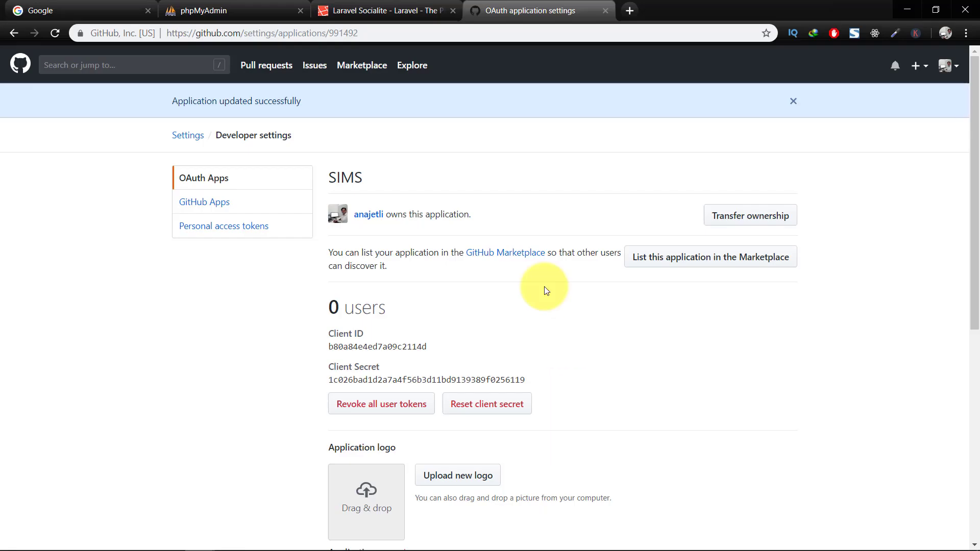
{"action": "mouse_move", "coordinate": [630, 11]}
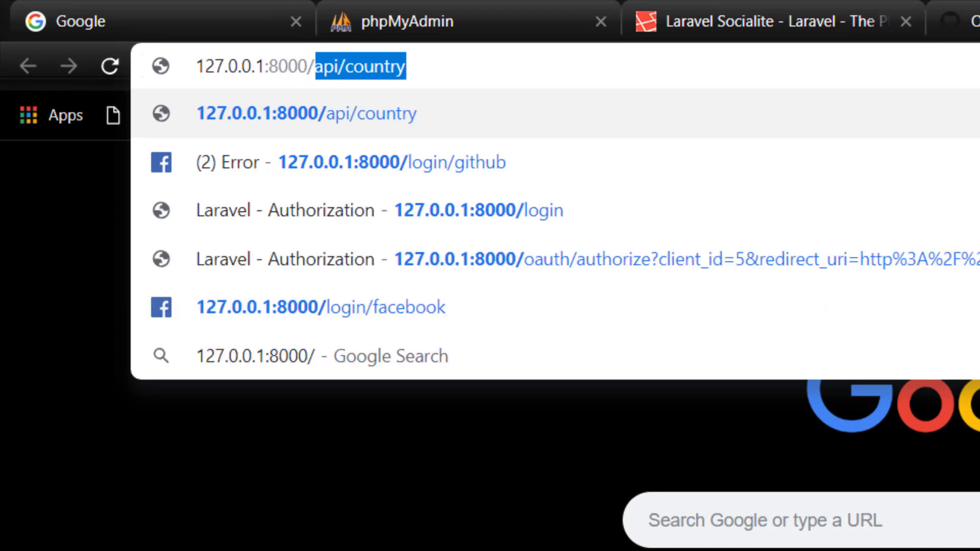
{"action": "left_click", "coordinate": [390, 161]}
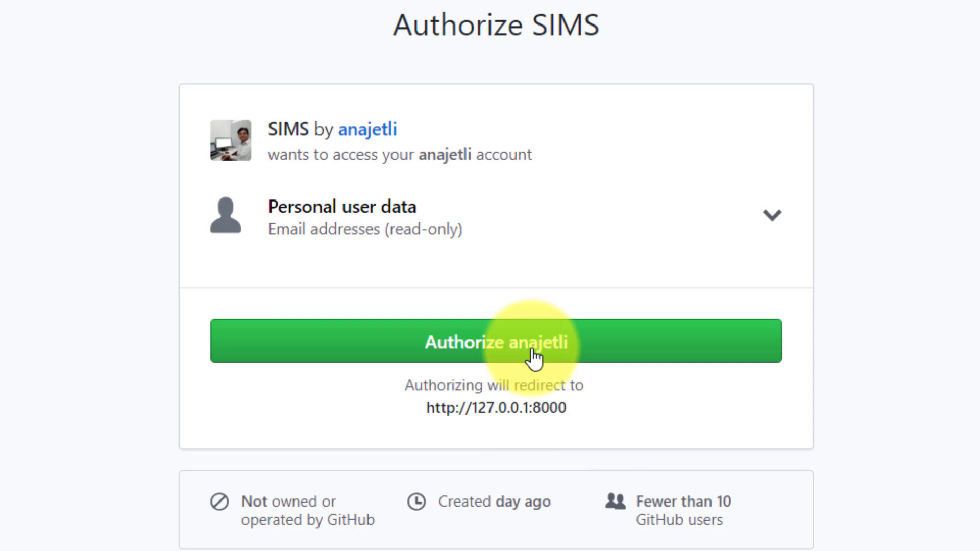
{"action": "left_click", "coordinate": [496, 342]}
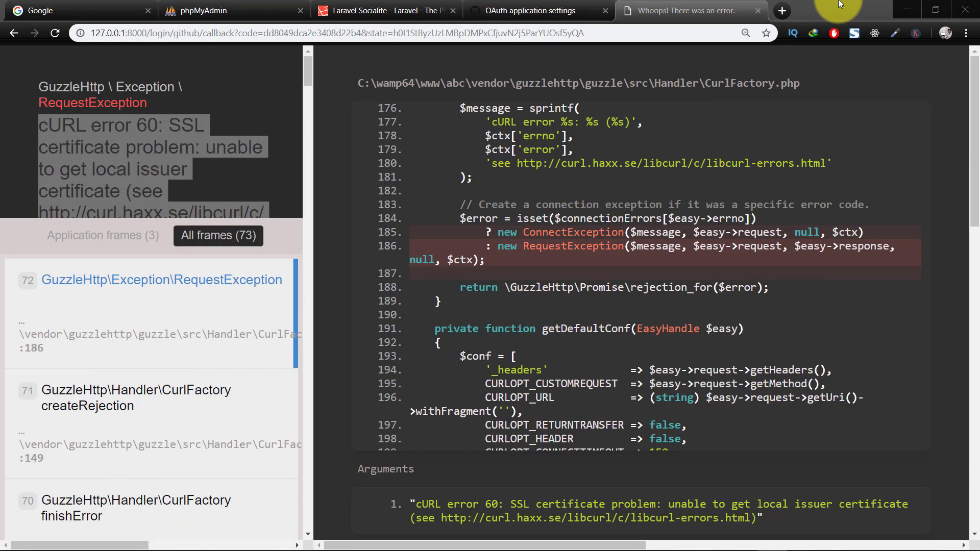
Download cacert.pem from curl.haxx.se/ca/cacert.pem in a new Chrome tab.
{"action": "left_click", "coordinate": [75, 11]}
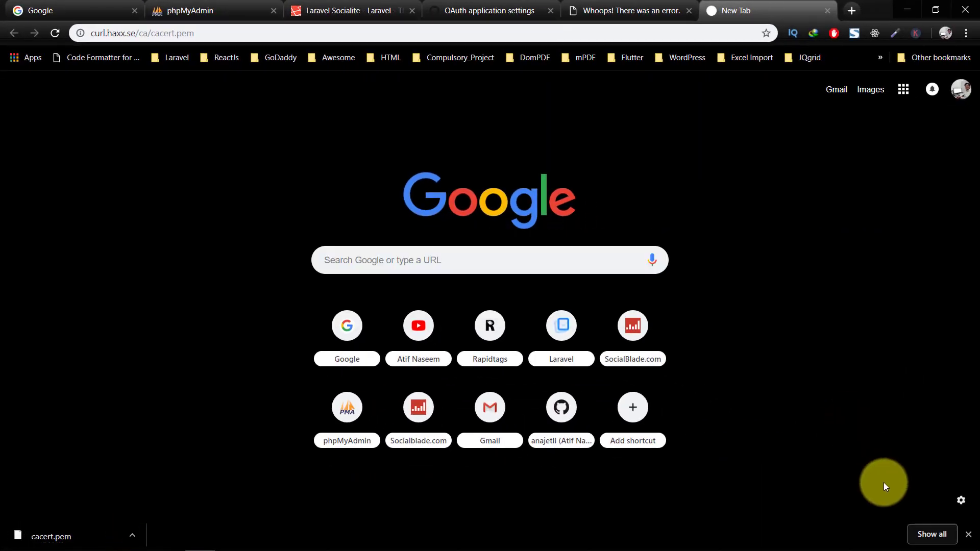
{"action": "left_click", "coordinate": [829, 539]}
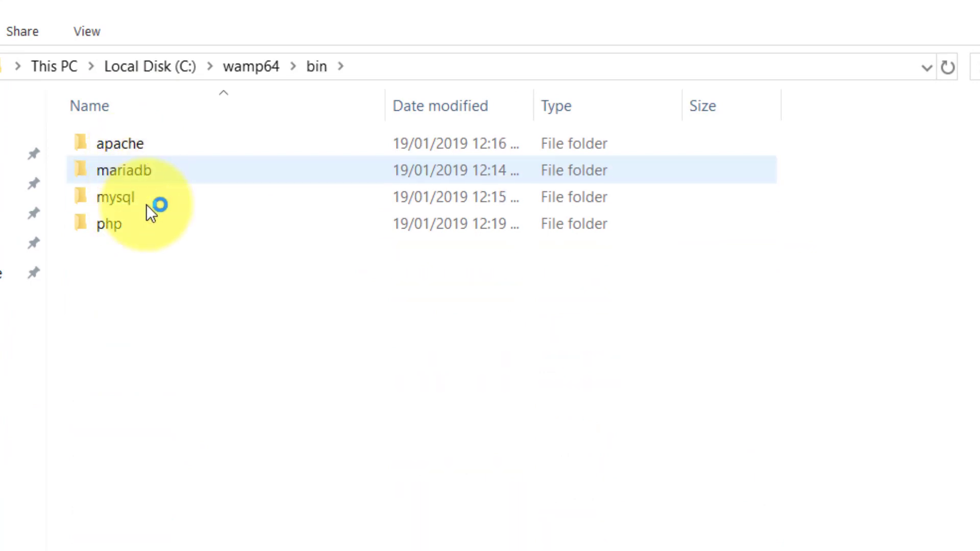
Navigate to C:\wamp64\bin\php\php7.2.4 and right-click php.ini.
{"action": "double_click", "coordinate": [108, 223]}
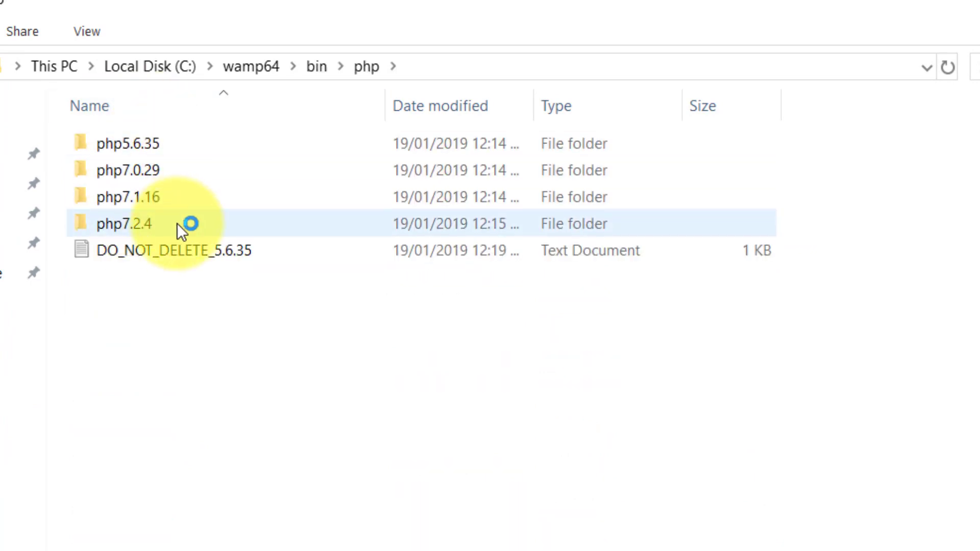
{"action": "double_click", "coordinate": [123, 224]}
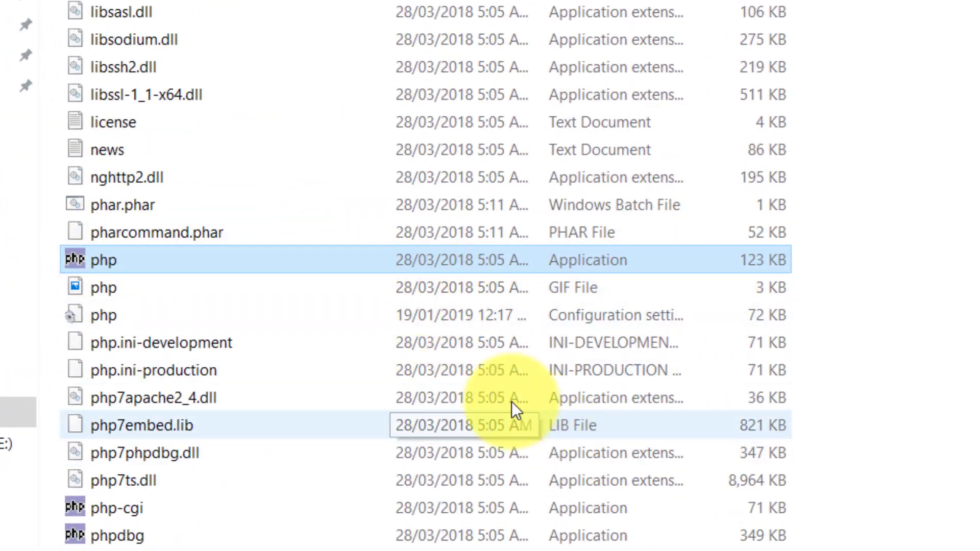
{"action": "mouse_move", "coordinate": [103, 314]}
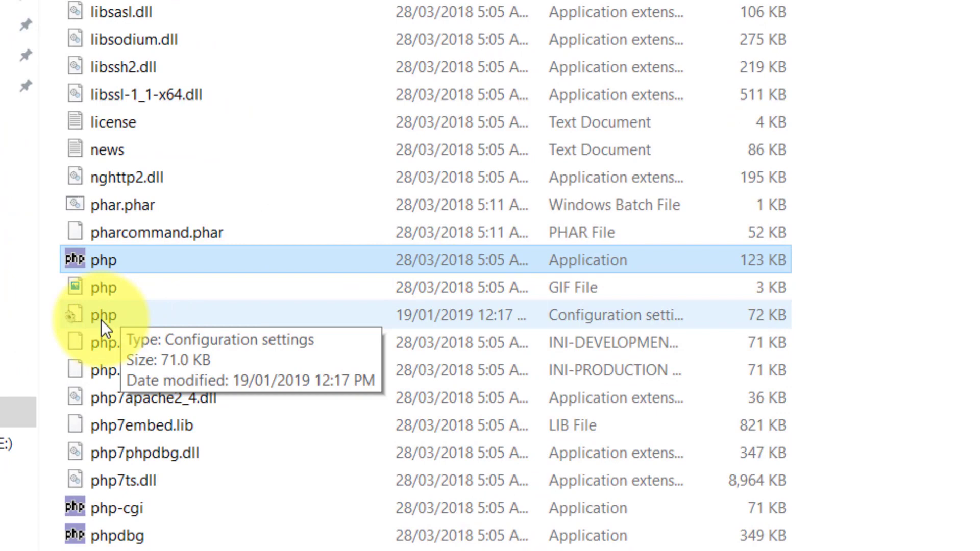
{"action": "right_click", "coordinate": [103, 314]}
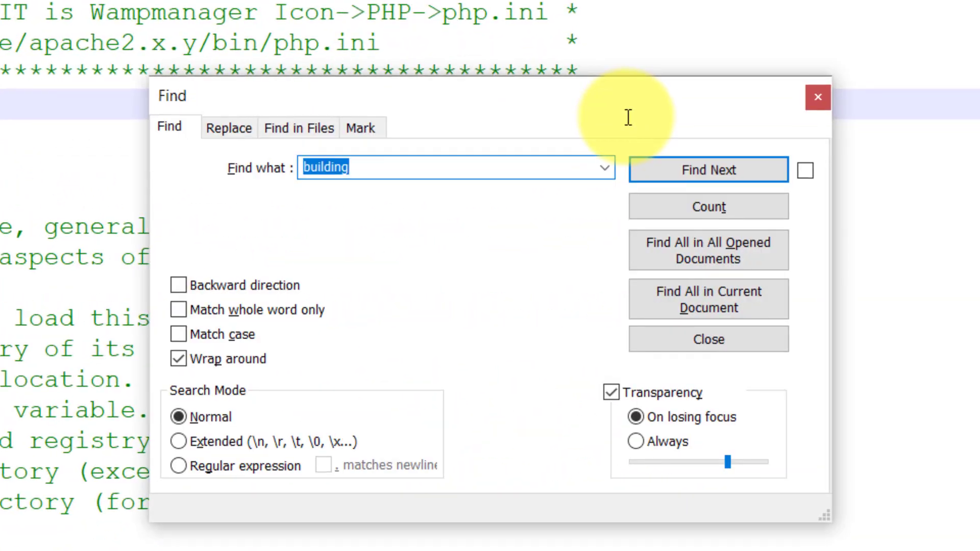
Search php.ini for 'curl.' and enter "C:\wamp64\bin\php\php7.2.4\" for curl.cainfo.
{"action": "type", "text": "curl.cainfo ="}
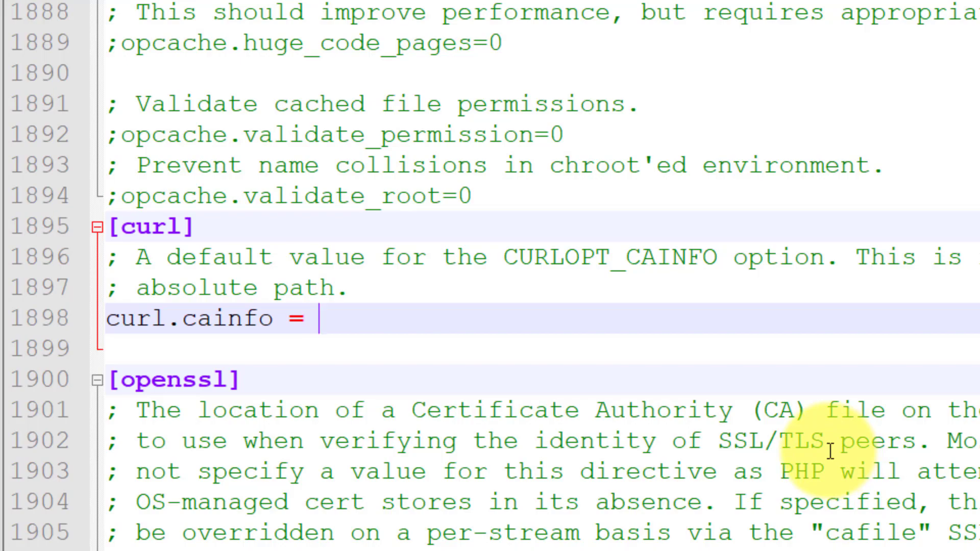
{"action": "type", "text": "\"C:\\wamp64\\bin\\php\\php7.2.4\\"}
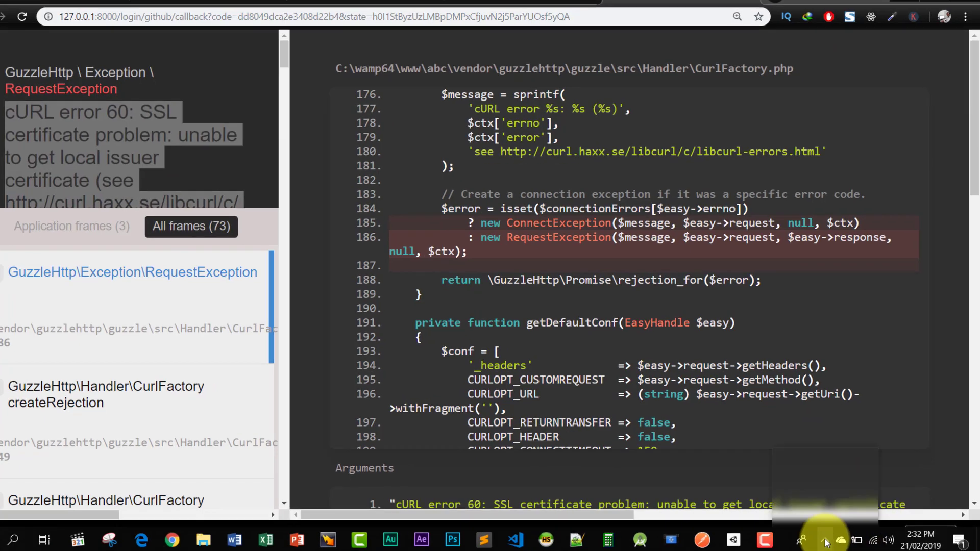
Retry 127.0.0.1:8000/login/github, then load 127.0.0.1:8000 in a new Chrome tab.
{"action": "left_click", "coordinate": [825, 539]}
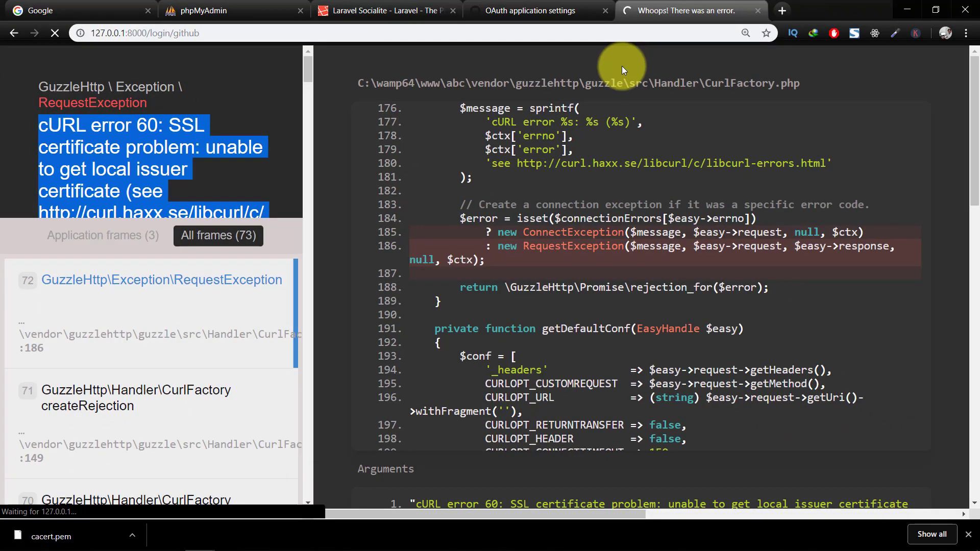
{"action": "left_click", "coordinate": [781, 10]}
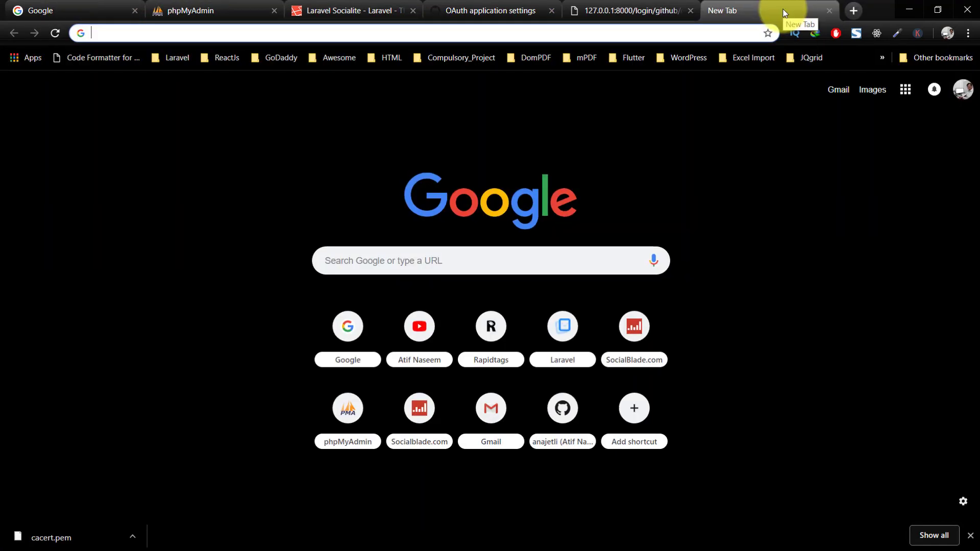
{"action": "type", "text": "127.0.0.1:8000/login/github"}
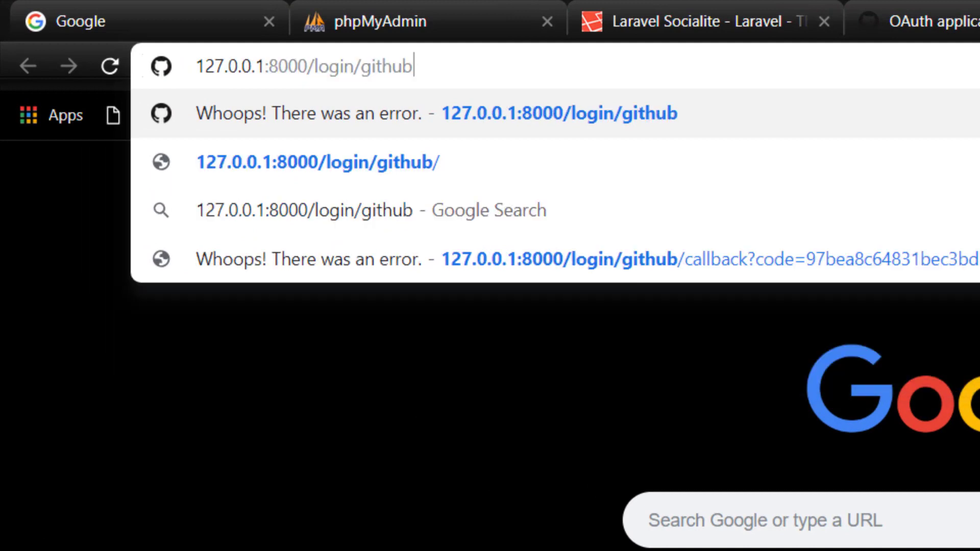
{"action": "type", "text": "127.0.0.1:8000/"}
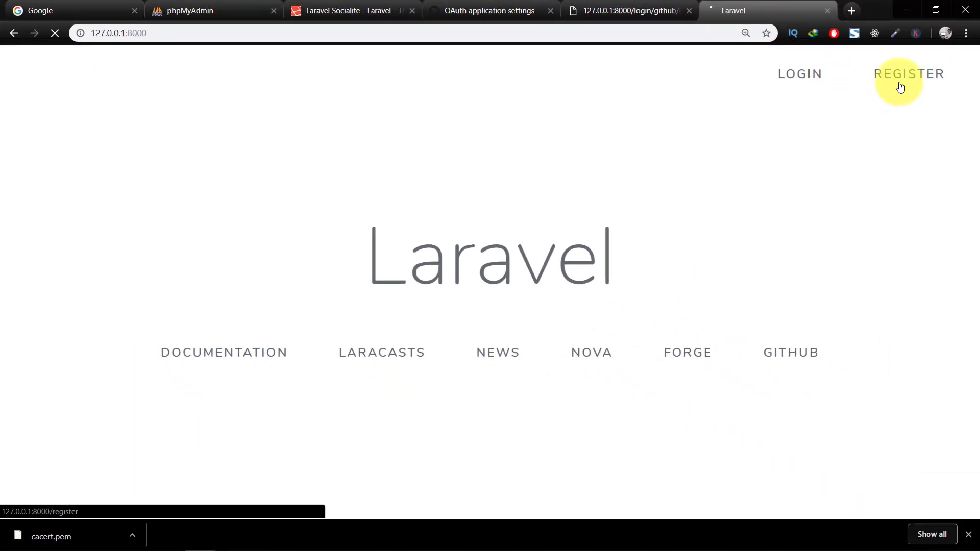
Open REGISTER on the Laravel welcome page and start filling the account fields.
{"action": "left_click", "coordinate": [909, 74]}
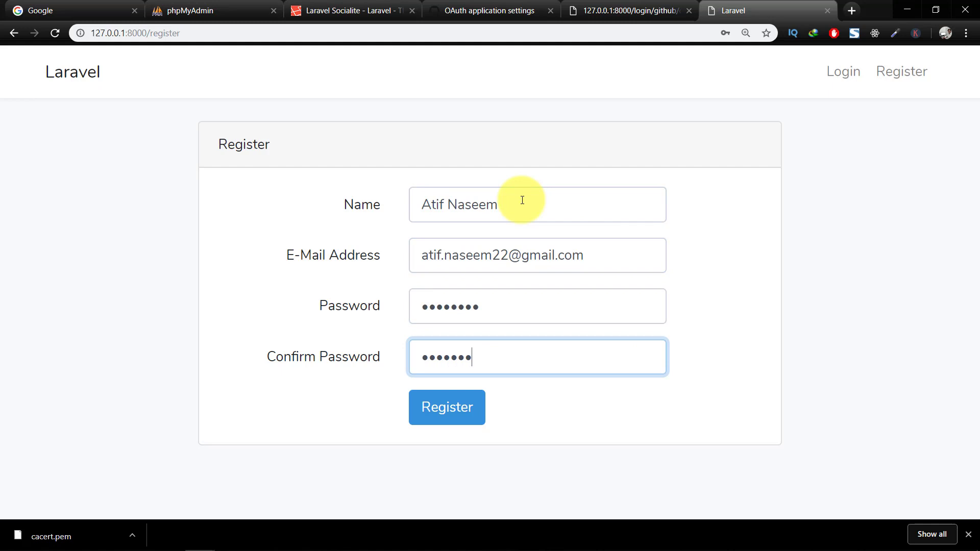
{"action": "left_click", "coordinate": [447, 407]}
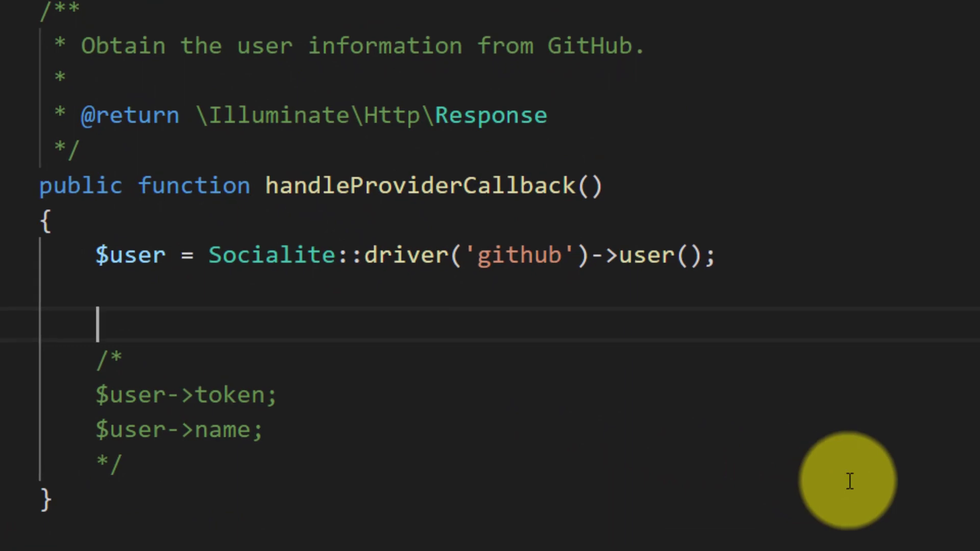
Add $dbUser = User::where('email', $user->email)->first() to handleProviderCallback.
{"action": "type", "text": "$dbUser"}
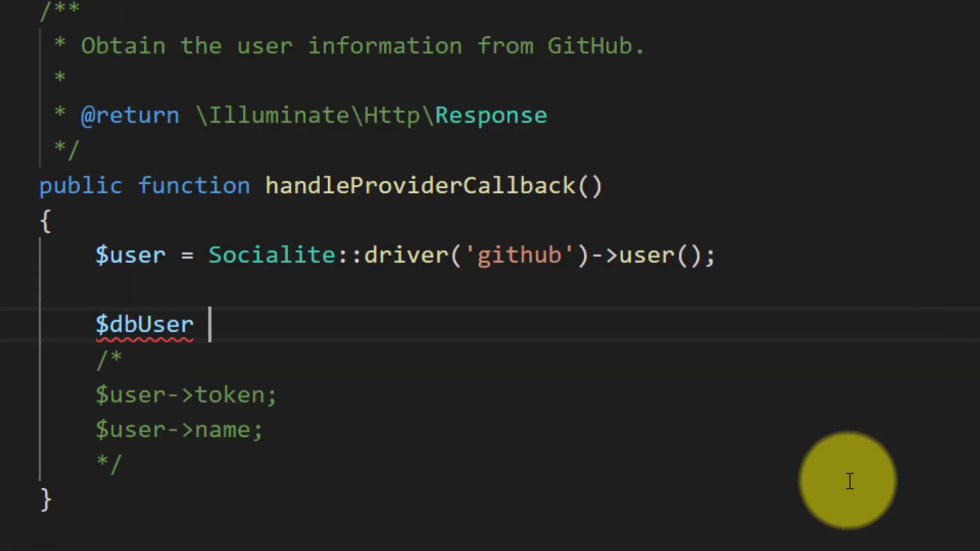
{"action": "type", "text": "="}
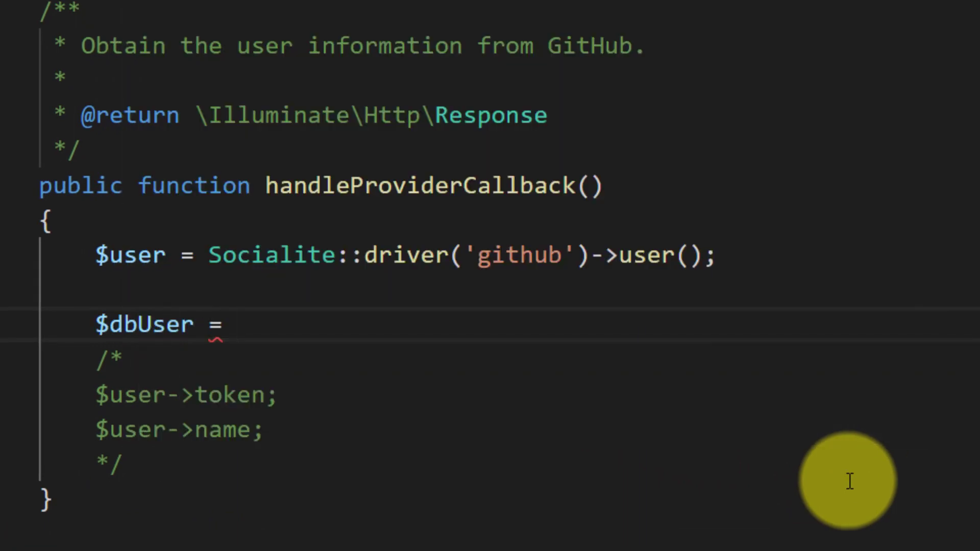
{"action": "type", "text": "User::where("}
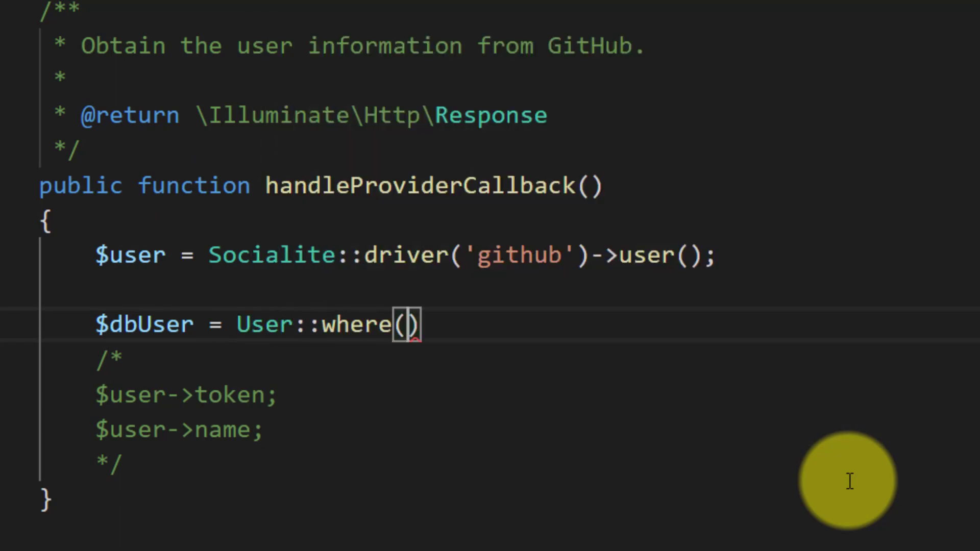
{"action": "type", "text": "'email'"}
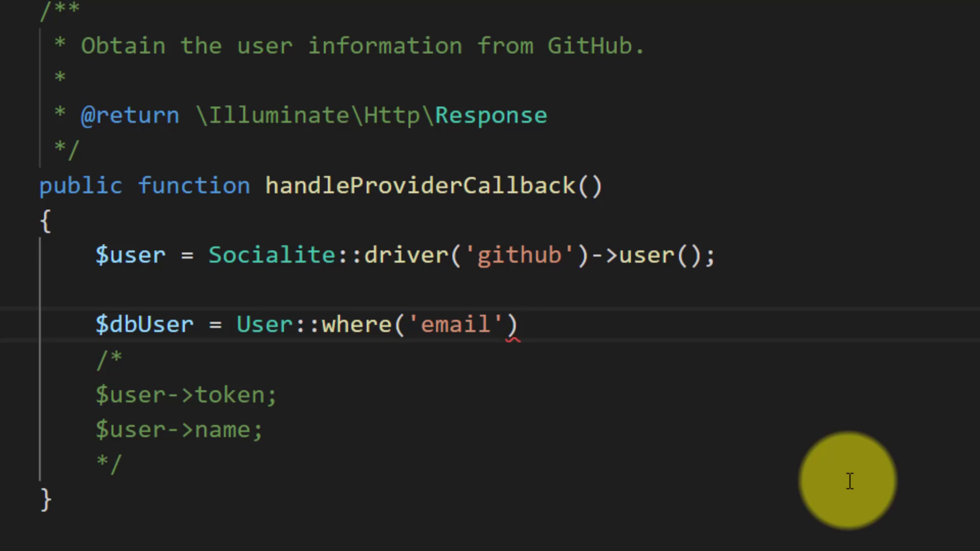
{"action": "type", "text": ", $user-"}
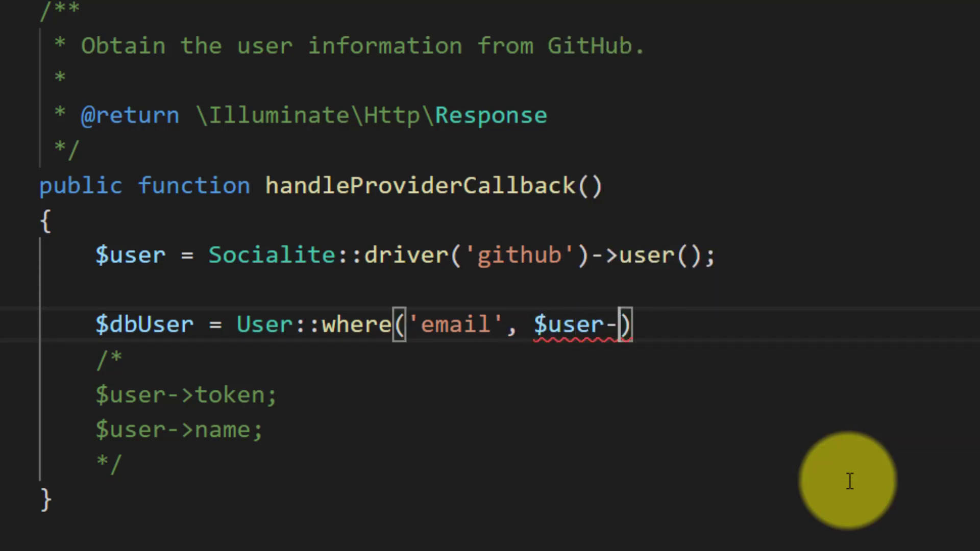
{"action": "type", "text": "email"}
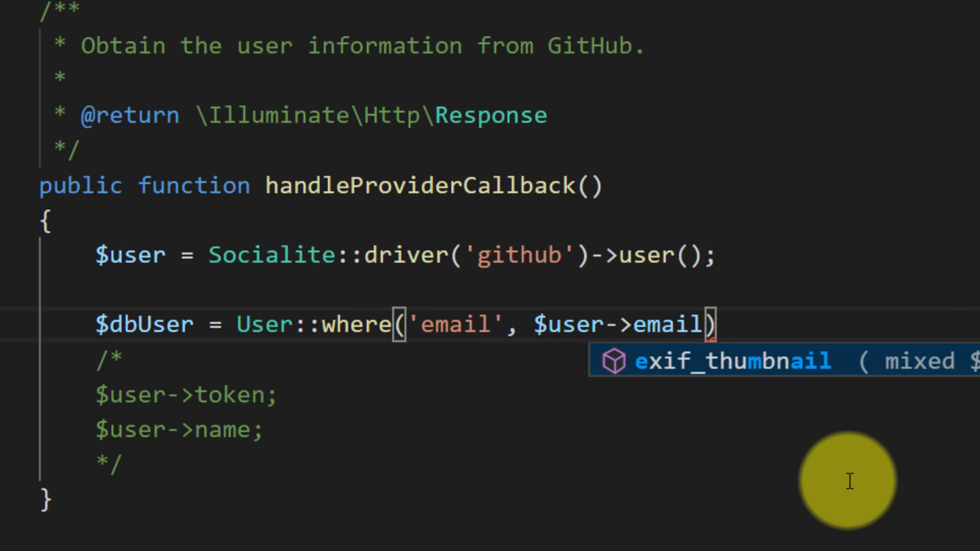
{"action": "type", "text": "_"}
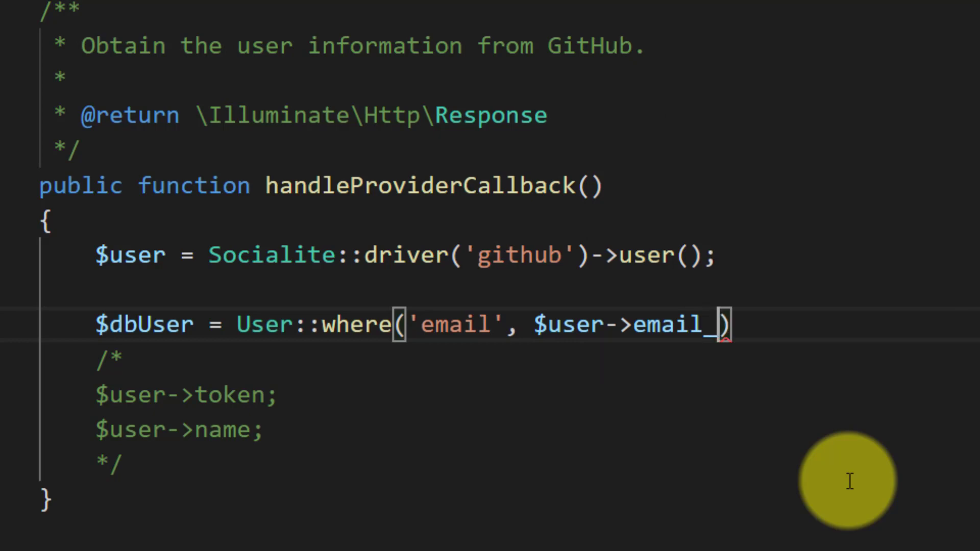
{"action": "type", "text": "->i"}
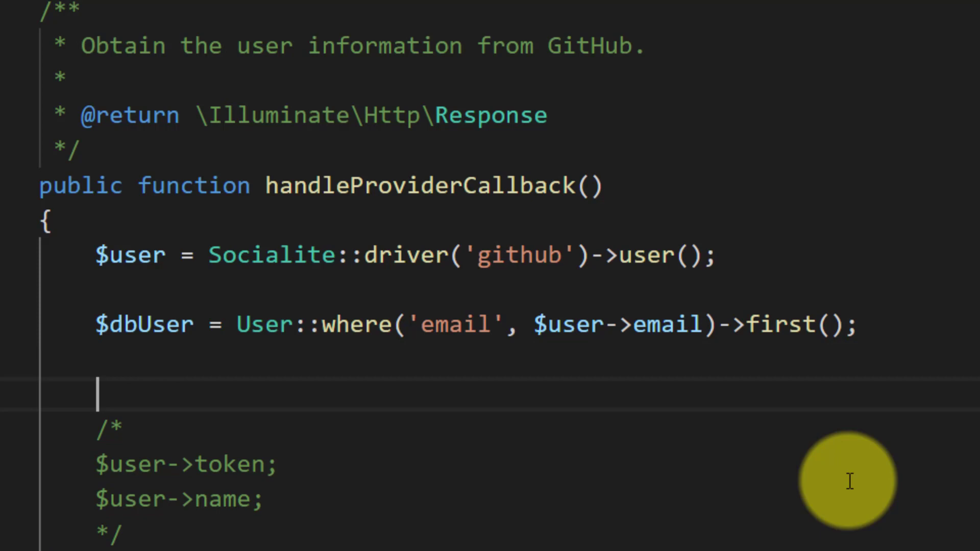
Add an if/else on $dbUser that calls Auth::login($dbUser) when found.
{"action": "type", "text": "if($"}
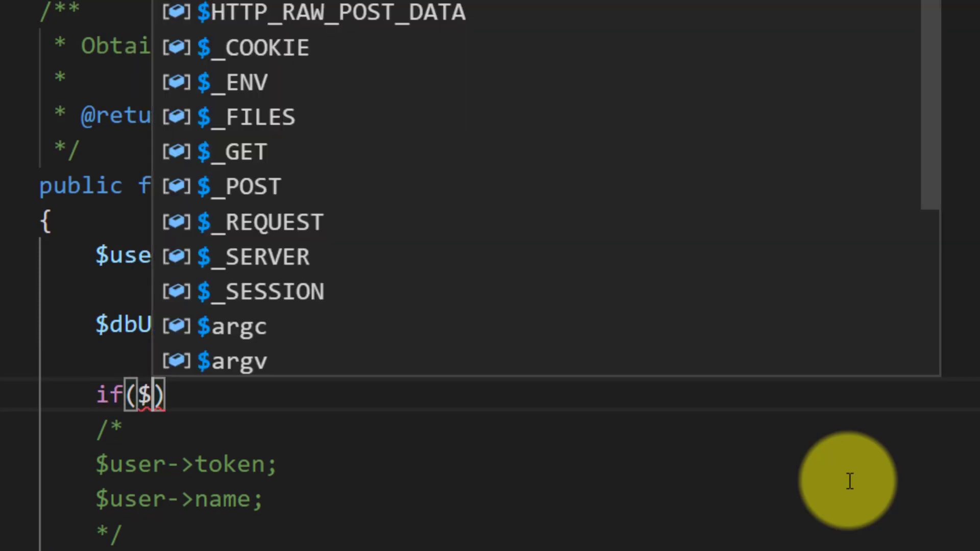
{"action": "type", "text": "dbUser"}
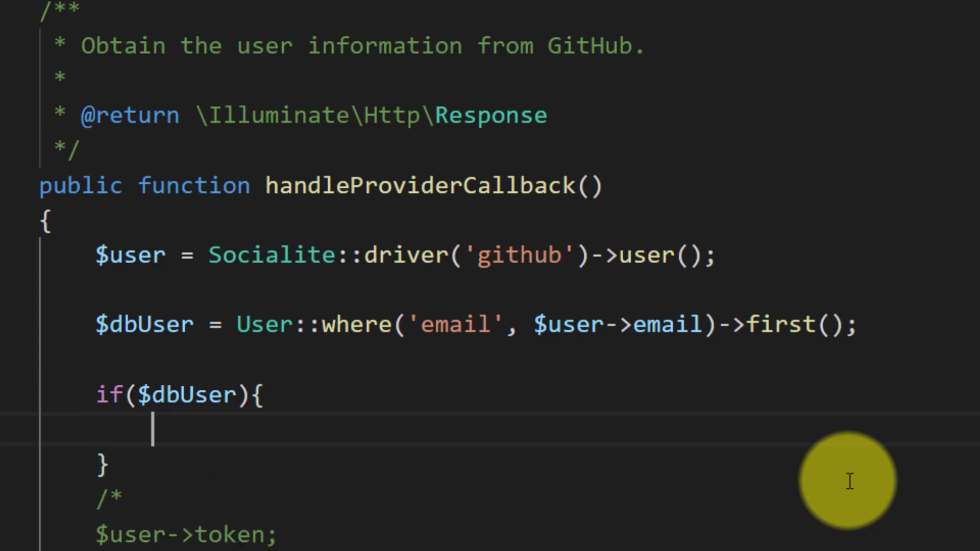
{"action": "type", "text": "else{"}
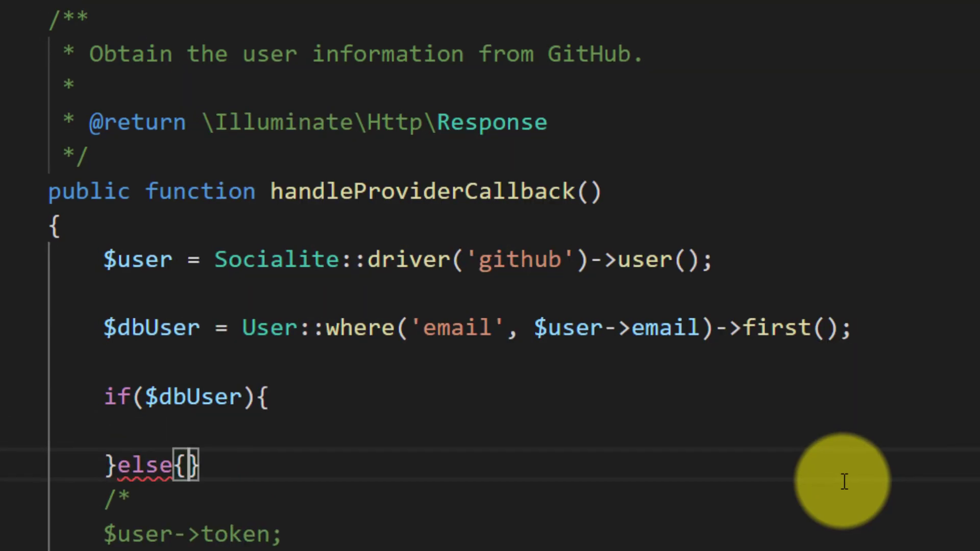
{"action": "type", "text": "Au"}
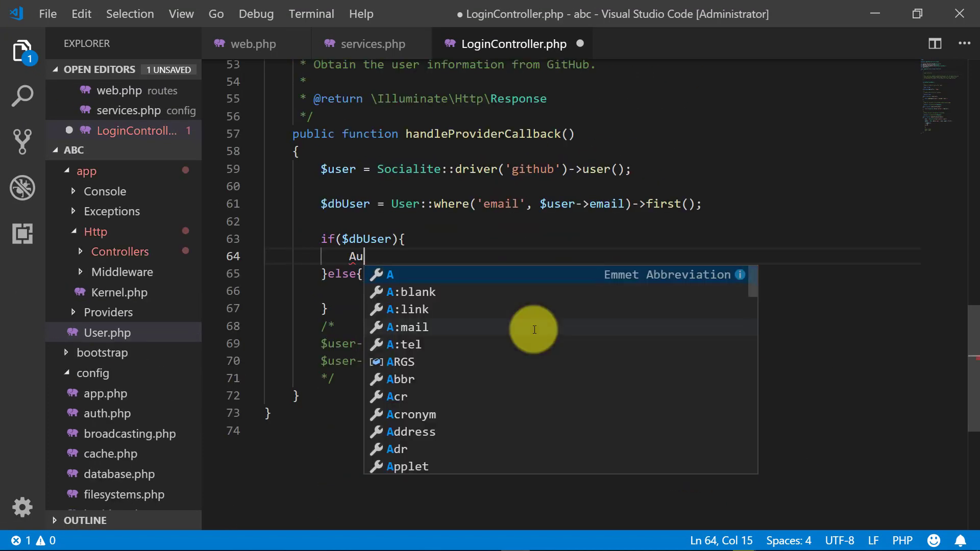
{"action": "type", "text": "th::"}
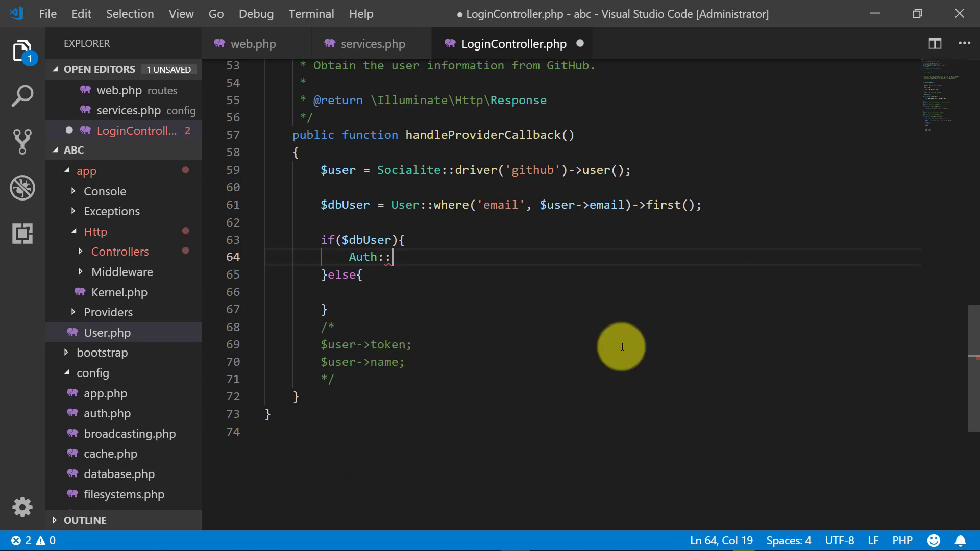
{"action": "type", "text": "login()"}
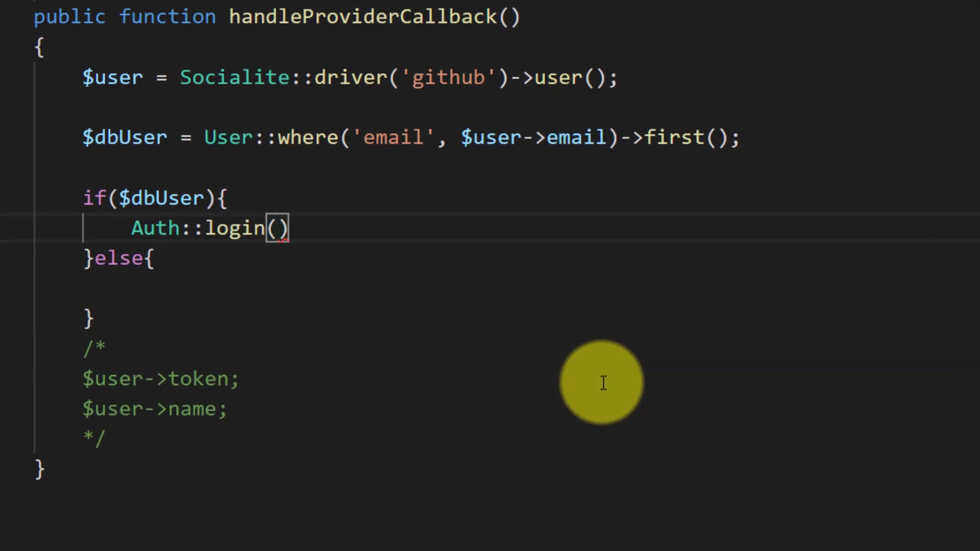
{"action": "type", "text": "$db"}
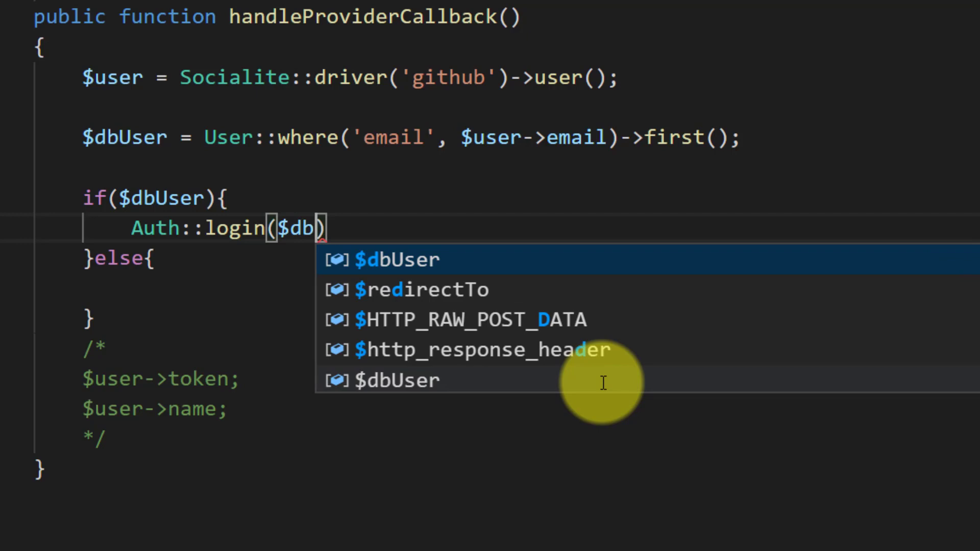
{"action": "key", "text": "Tab"}
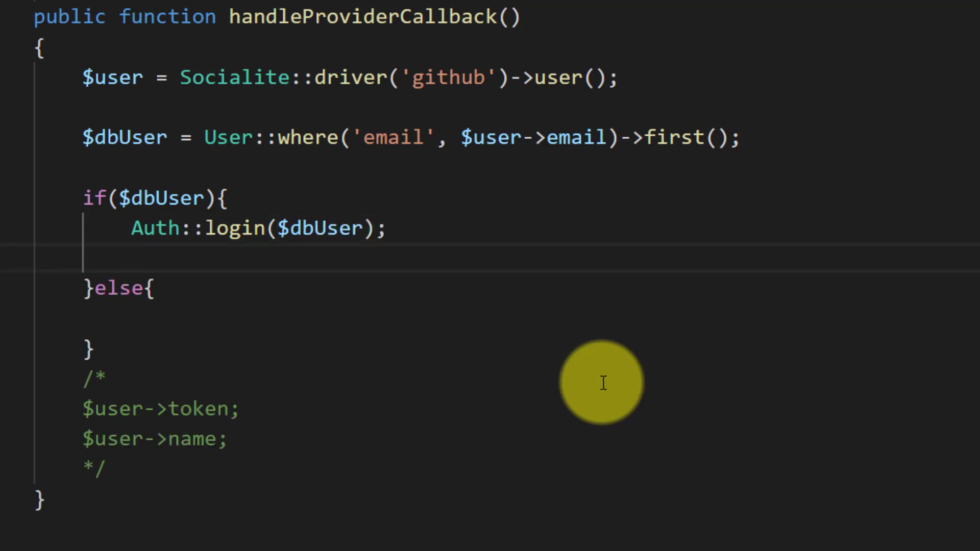
Return redirect('/') after login, otherwise echo 'User is not registered!'.
{"action": "type", "text": "return redire"}
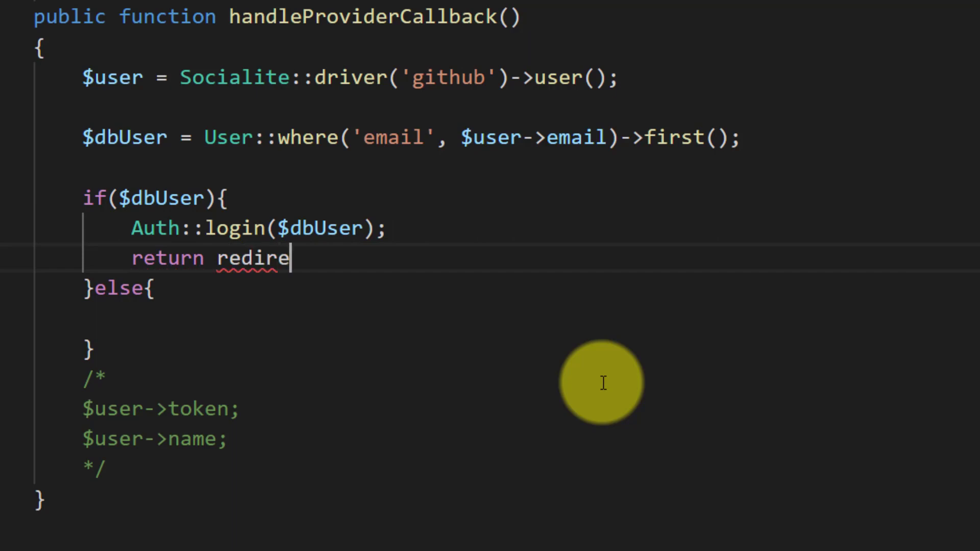
{"action": "type", "text": "ct('')"}
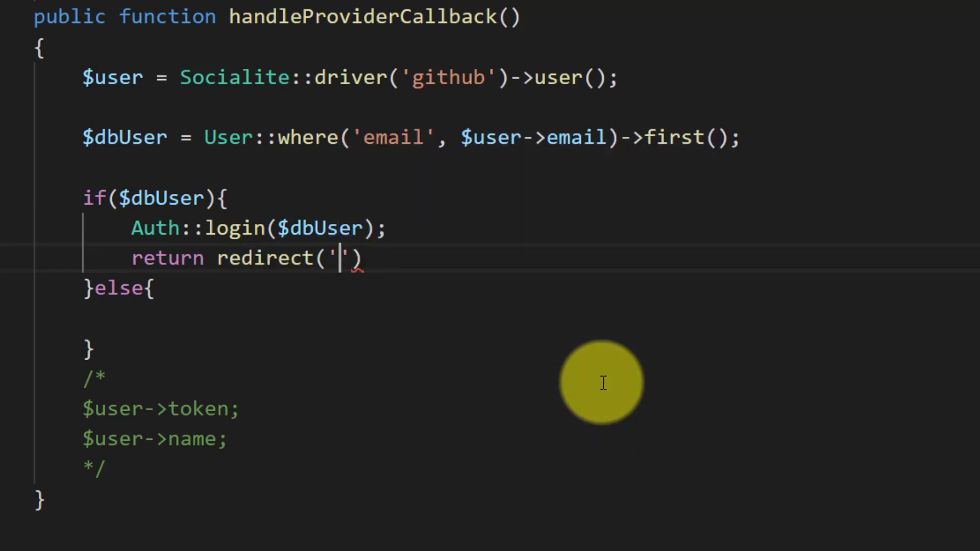
{"action": "type", "text": "/"}
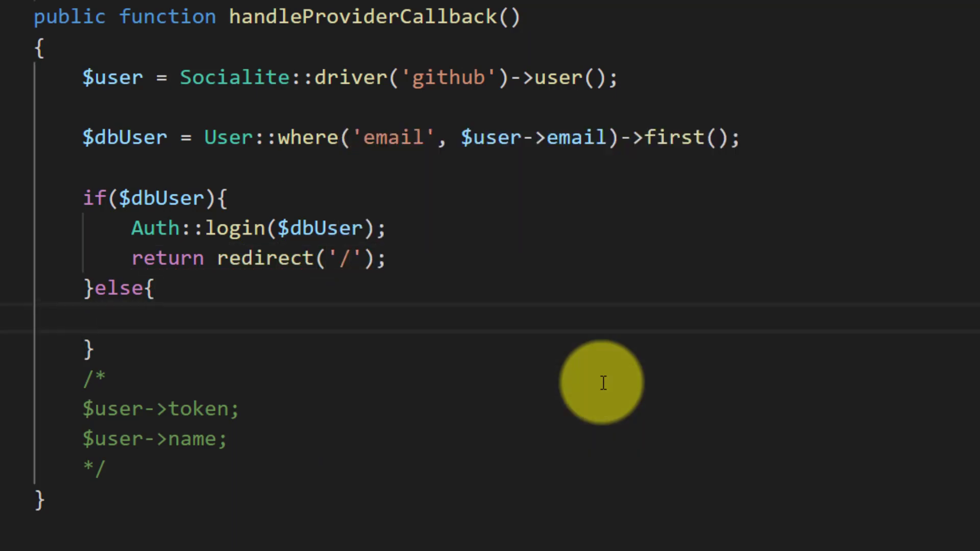
{"action": "type", "text": "echo \""}
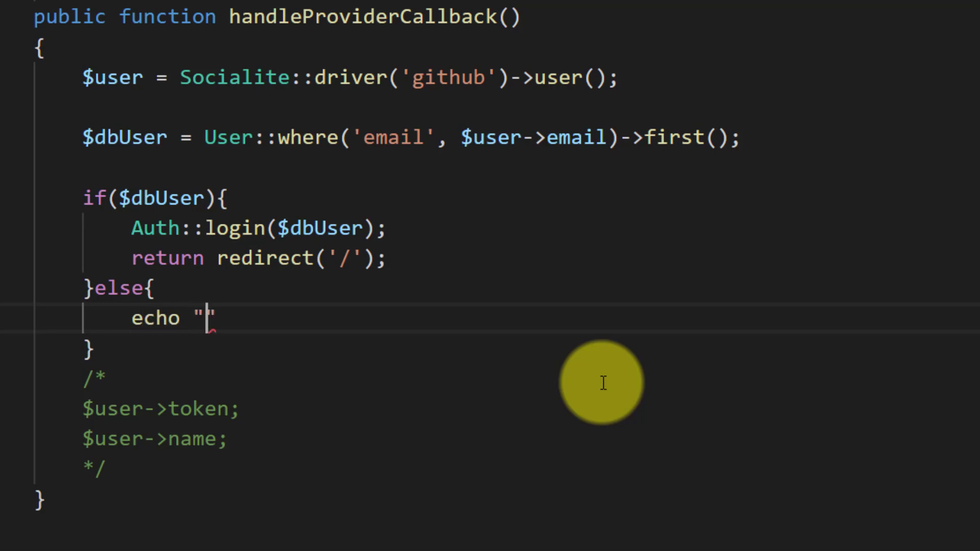
{"action": "type", "text": "User is not r"}
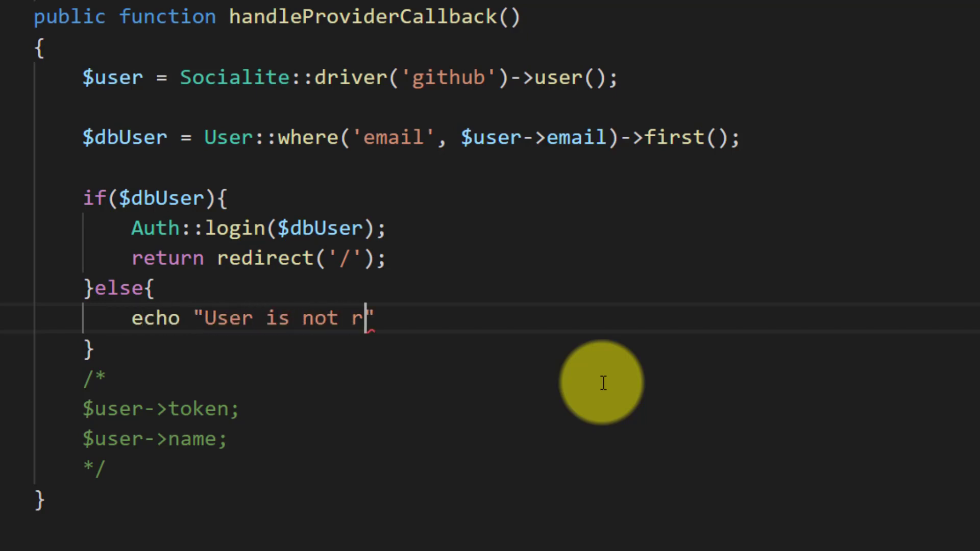
{"action": "type", "text": "egistered!"}
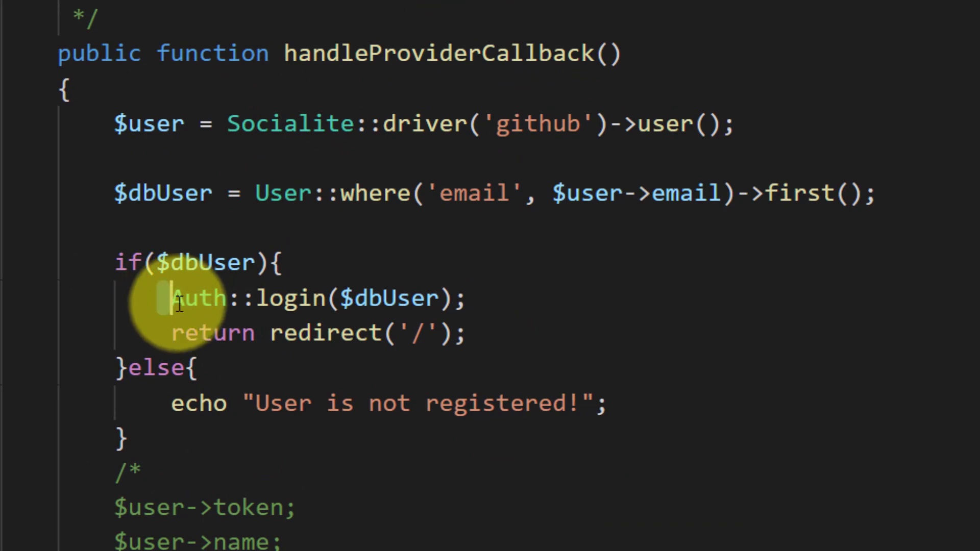
{"action": "mouse_move", "coordinate": [262, 446]}
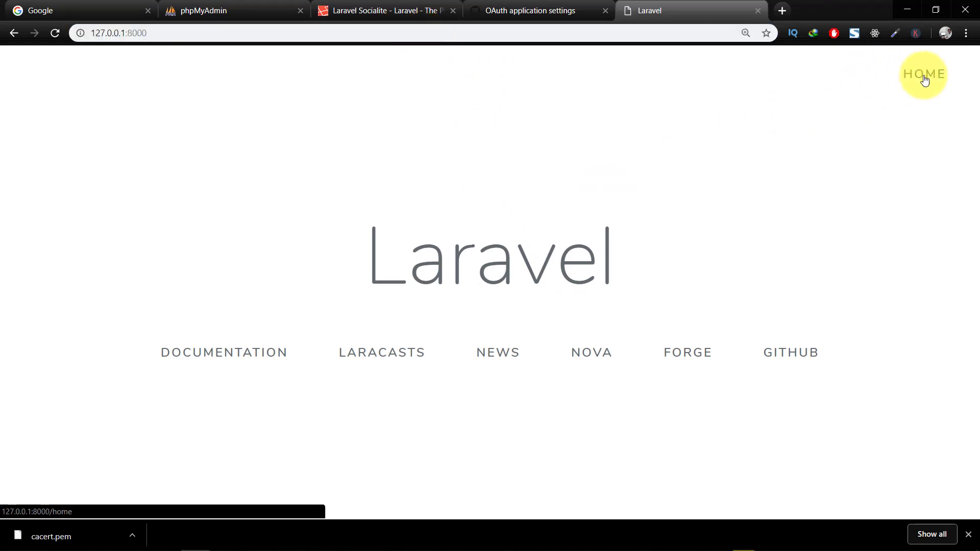
Reload the Laravel home page at 127.0.0.1:8000 in Chrome.
{"action": "left_click", "coordinate": [922, 73]}
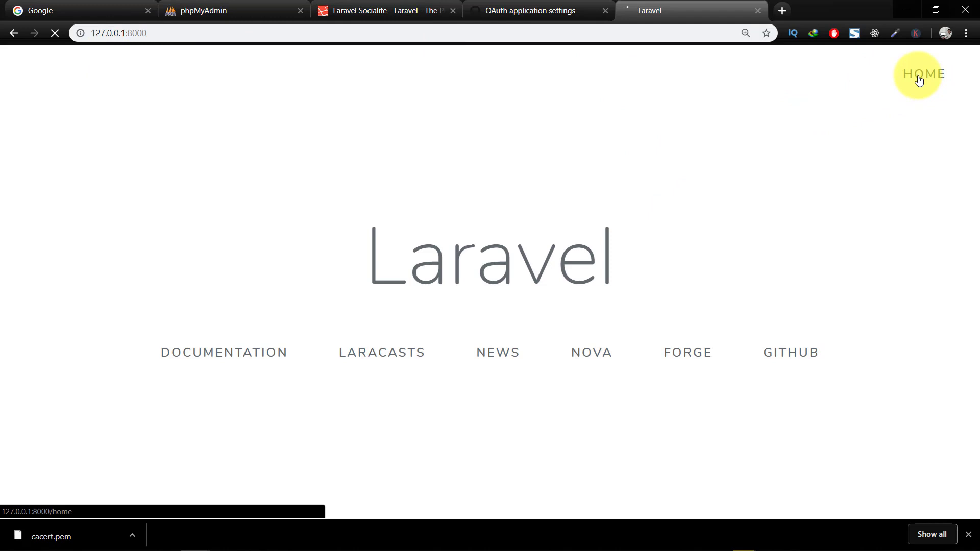
{"action": "left_click", "coordinate": [923, 73]}
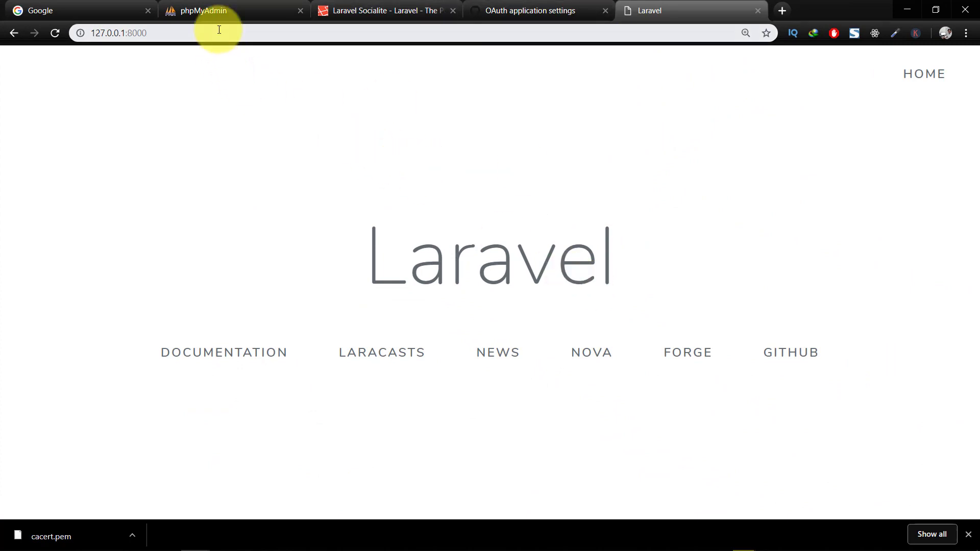
{"action": "left_click", "coordinate": [925, 74]}
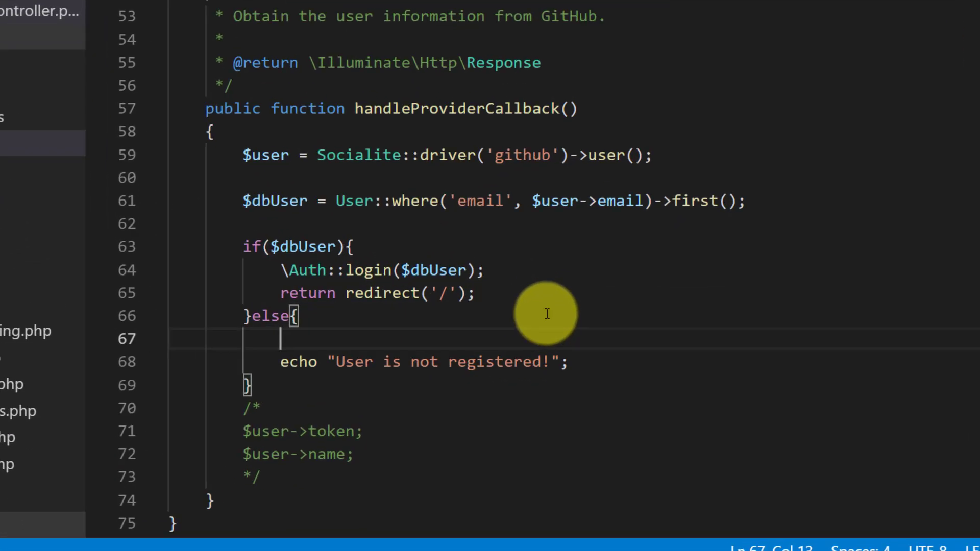
Add a 'here you can register new user' comment and create a new $user object.
{"action": "type", "text": "// he"}
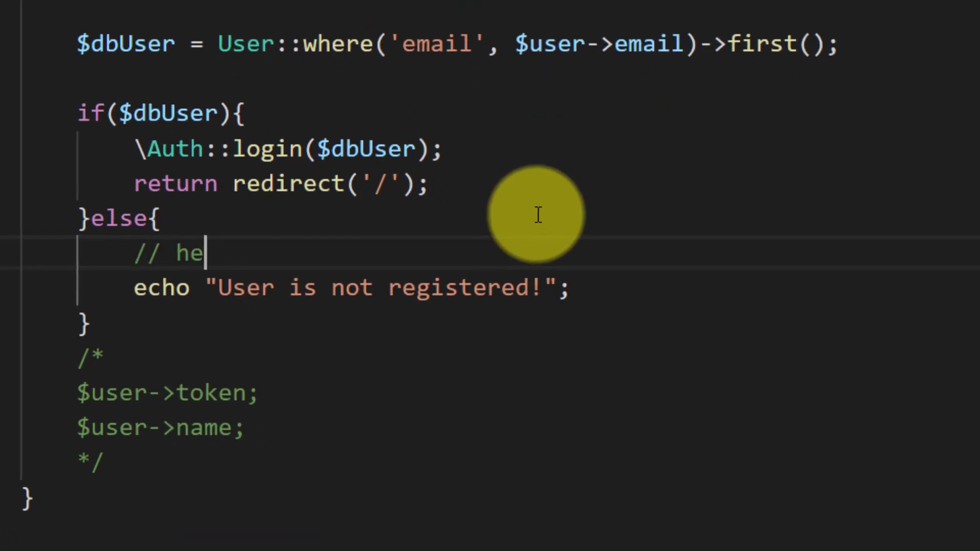
{"action": "type", "text": "re you can re"}
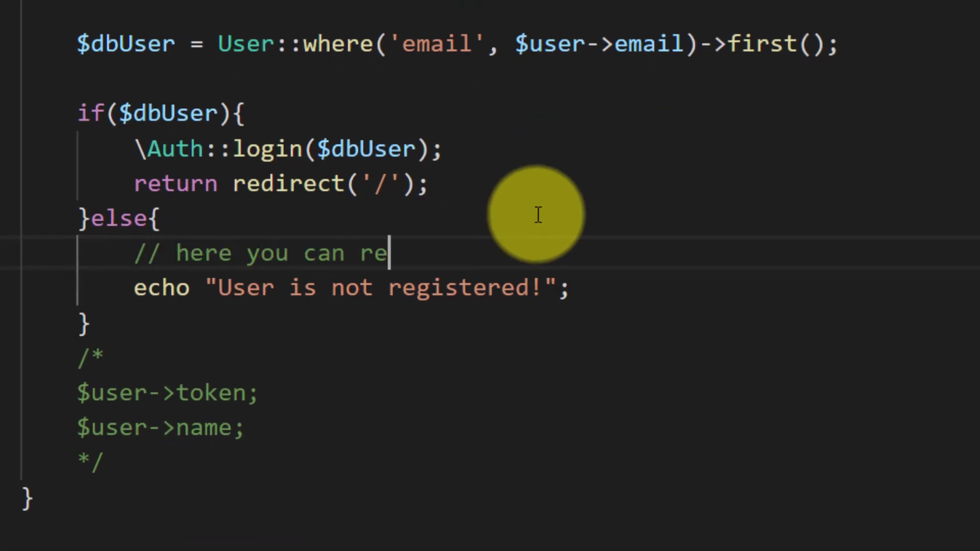
{"action": "type", "text": "gister new user"}
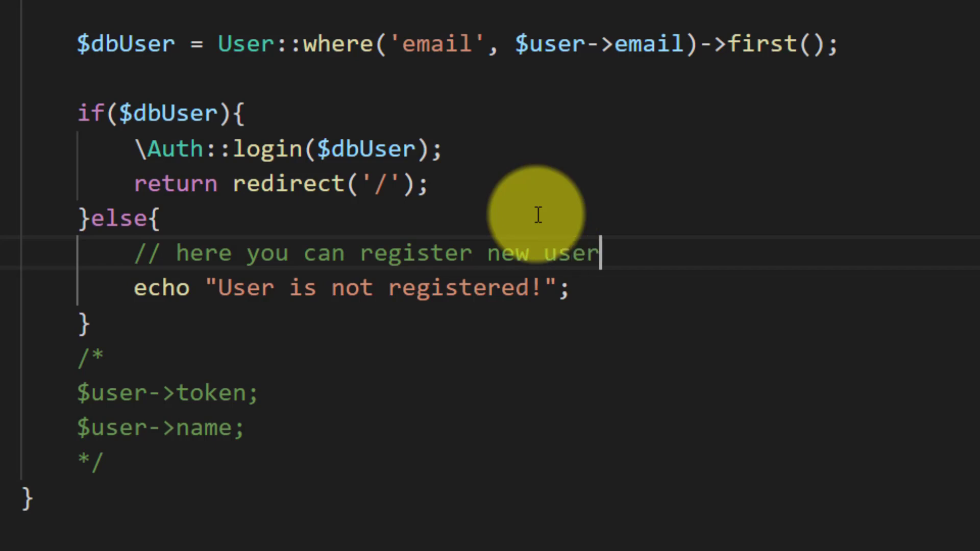
{"action": "key", "text": "enter"}
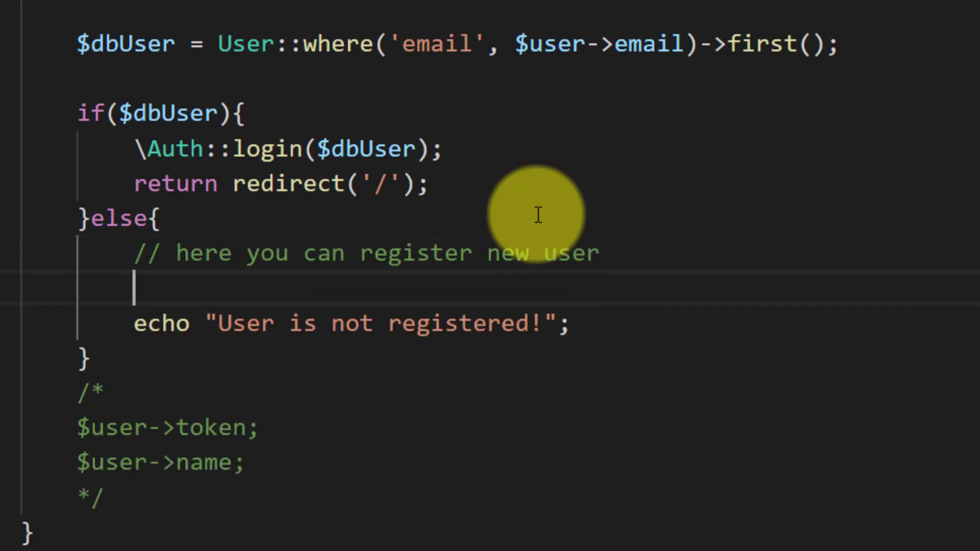
{"action": "type", "text": "$user = new User;"}
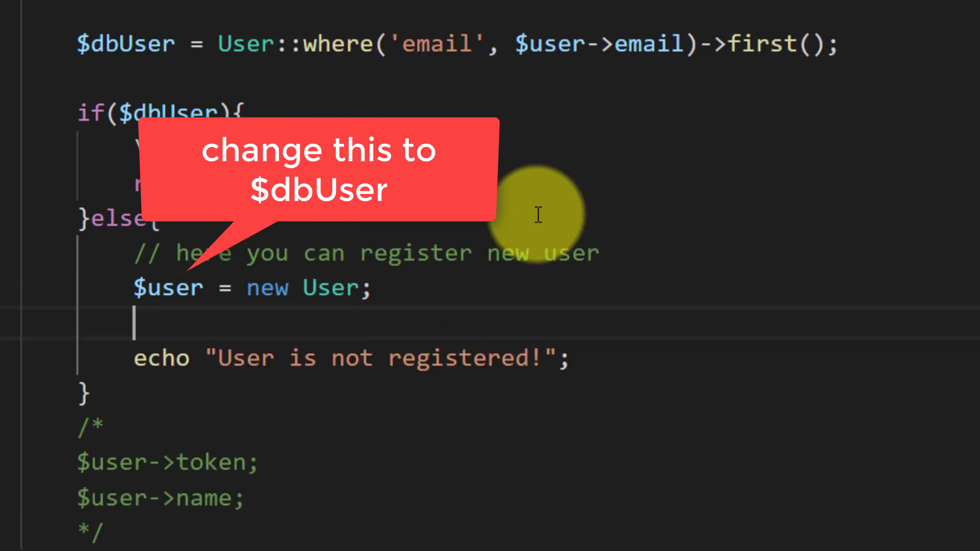
{"action": "type", "text": "$user->name"}
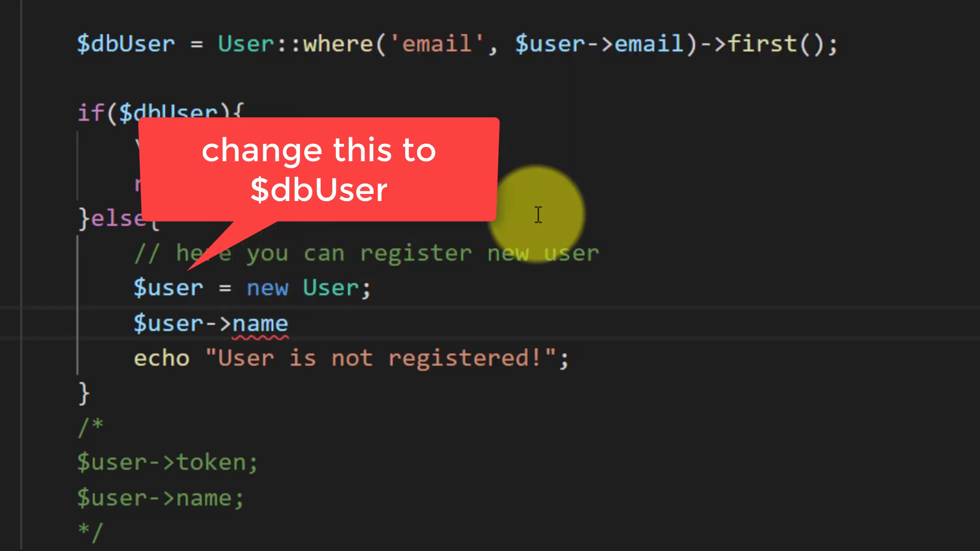
{"action": "type", "text": "="}
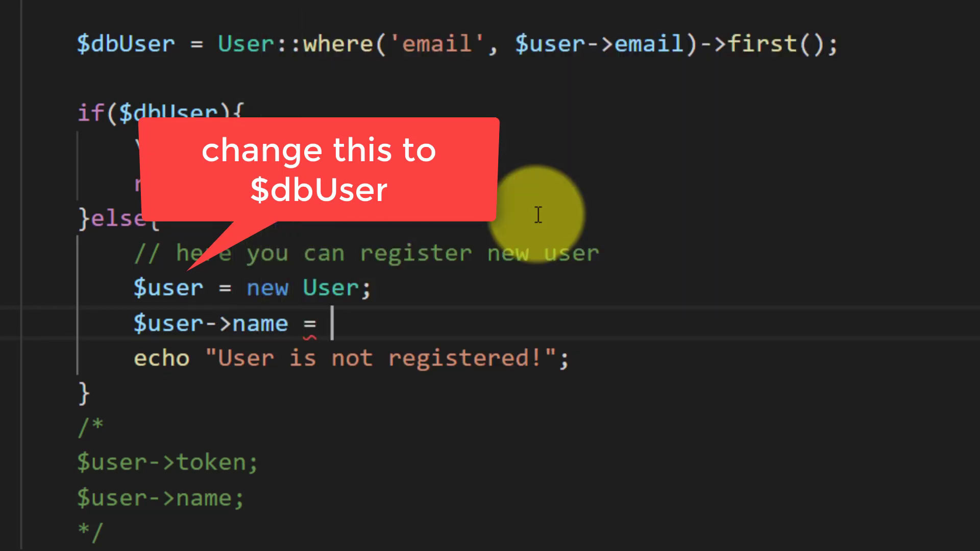
{"action": "type", "text": "$"}
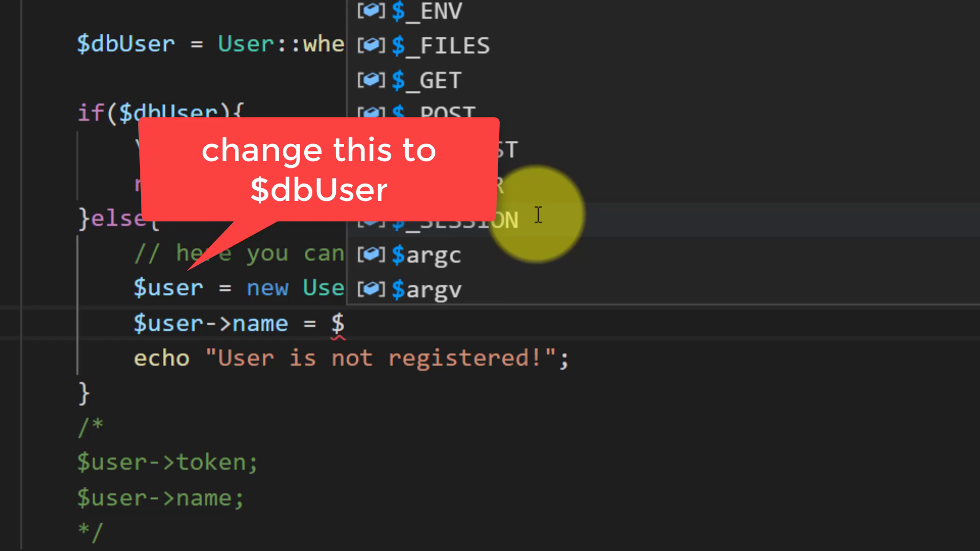
{"action": "type", "text": "user->name;"}
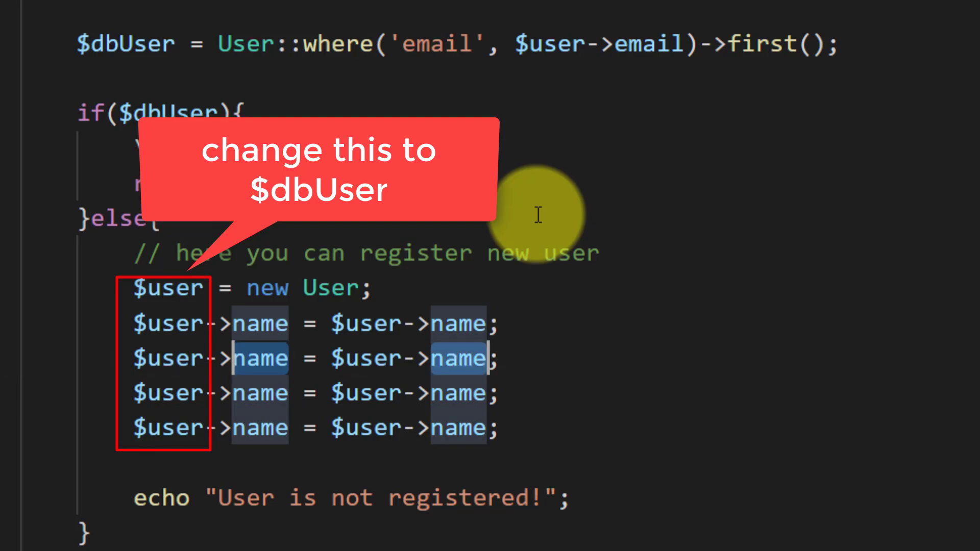
{"action": "type", "text": "email"}
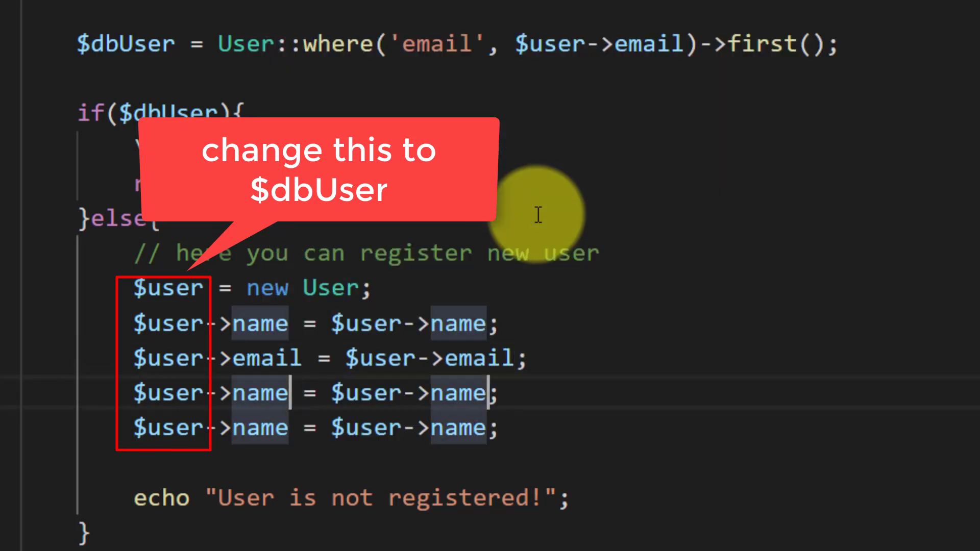
{"action": "double_click", "coordinate": [256, 393]}
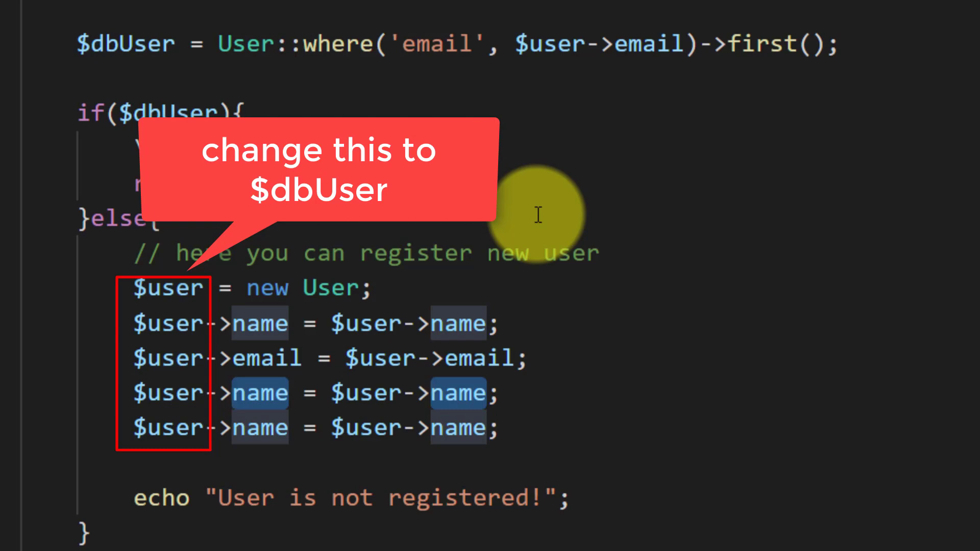
{"action": "type", "text": "PASSWOR"}
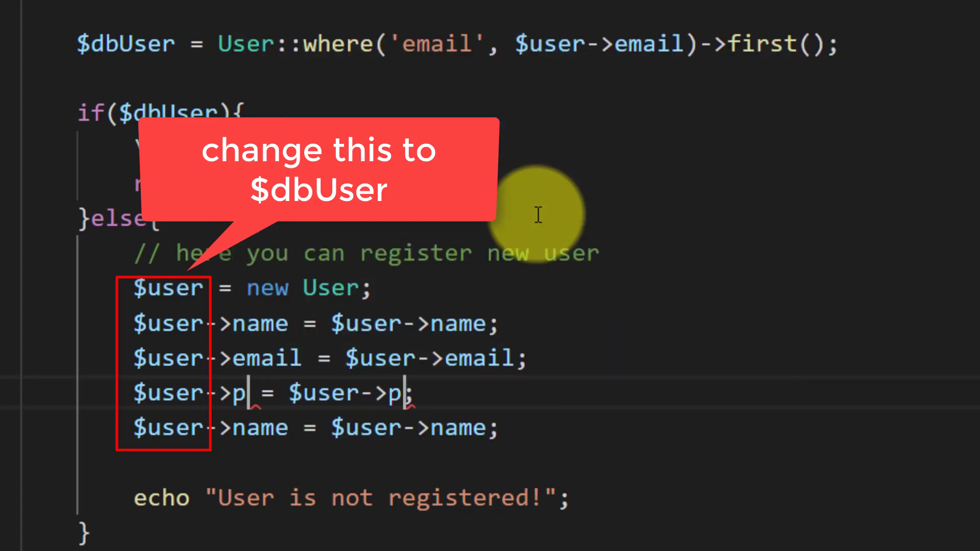
{"action": "type", "text": "assword"}
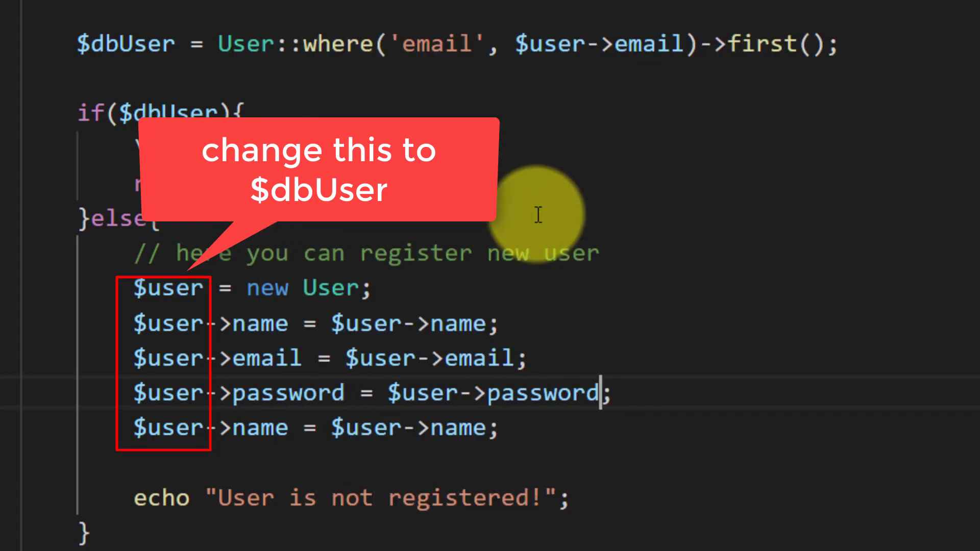
{"action": "left_click", "coordinate": [490, 392]}
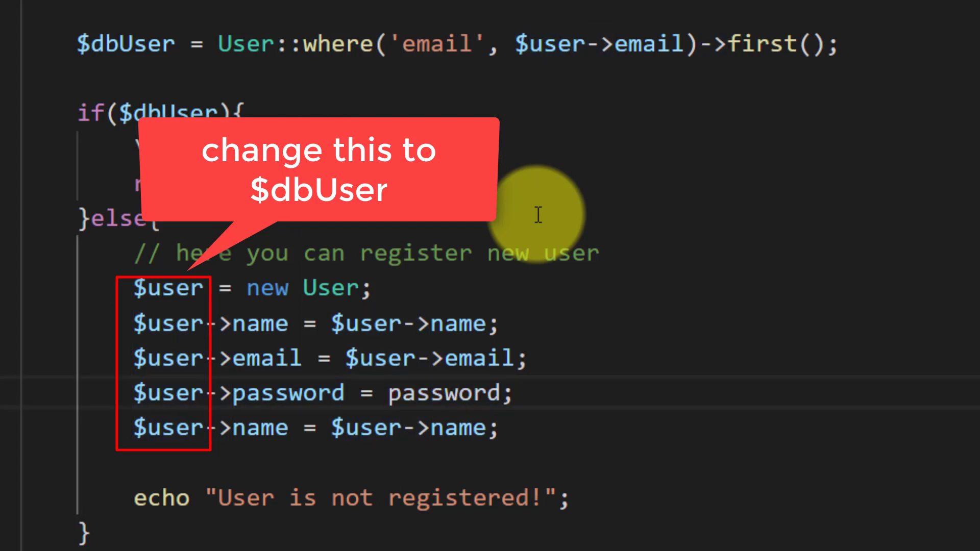
{"action": "type", "text": "bcr"}
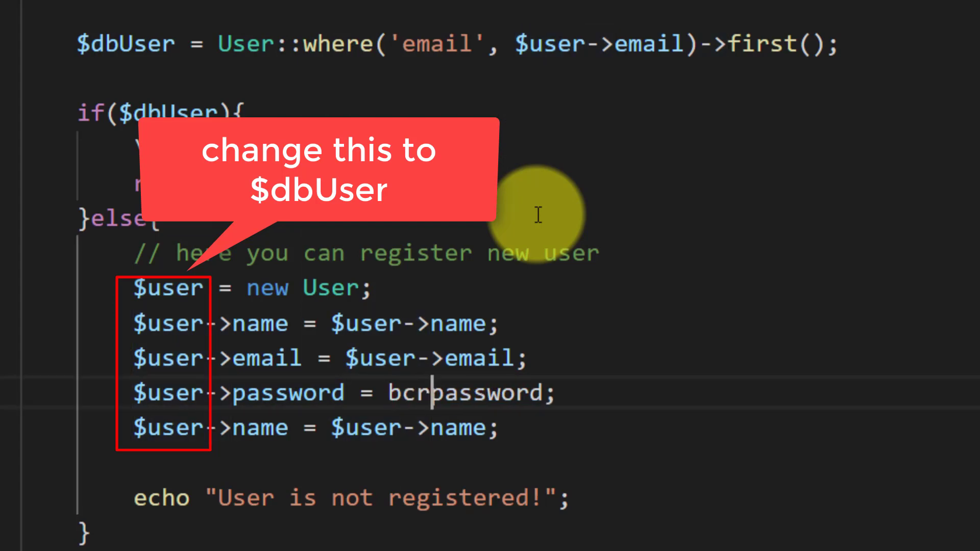
{"action": "type", "text": "ypt('"}
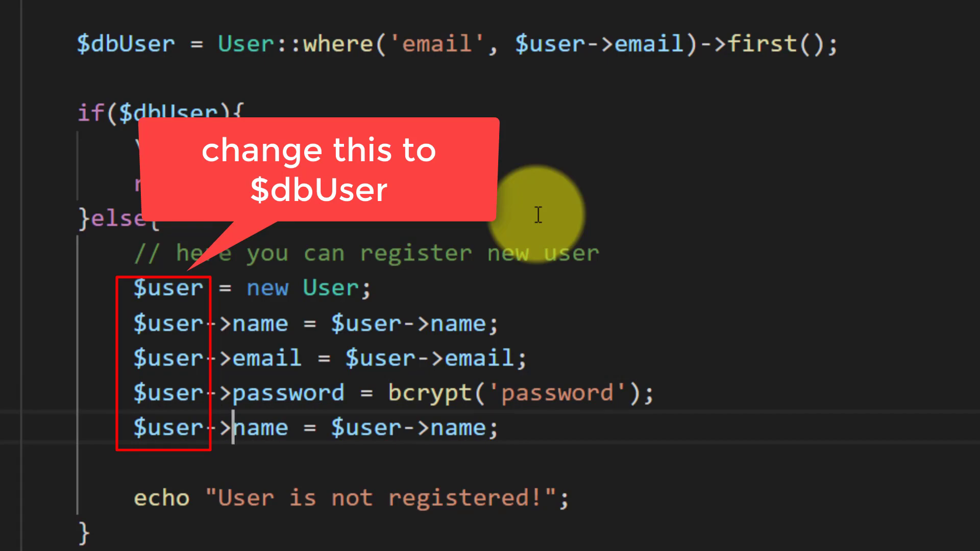
{"action": "type", "text": "save();"}
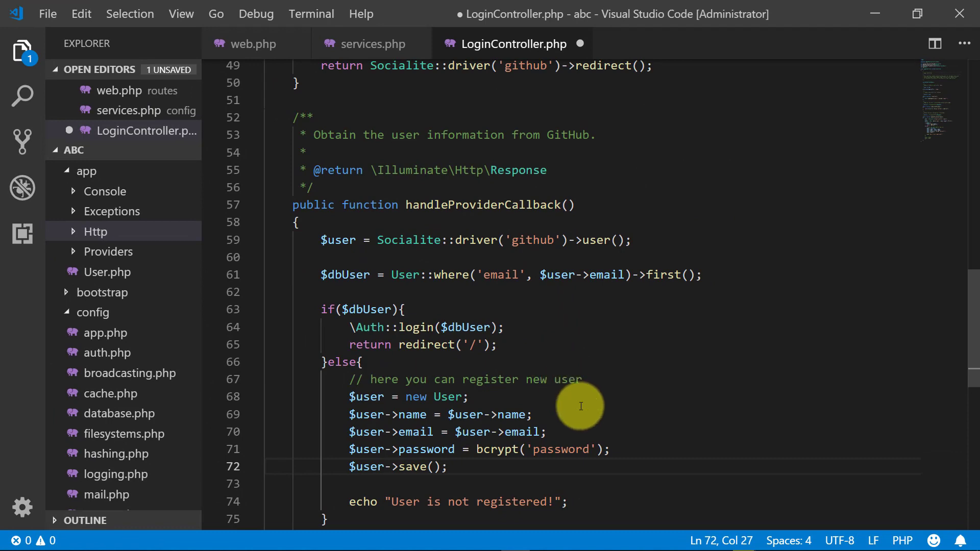
Add \Auth::login($user) after save() and echo 'User registered and login!'.
{"action": "scroll", "scroll_direction": "down", "scroll_amount": 3}
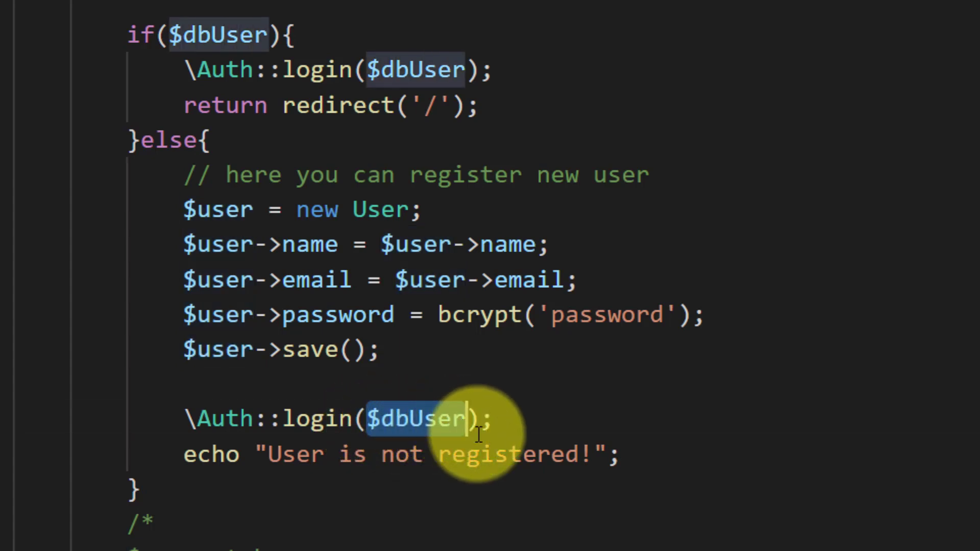
{"action": "type", "text": "$user"}
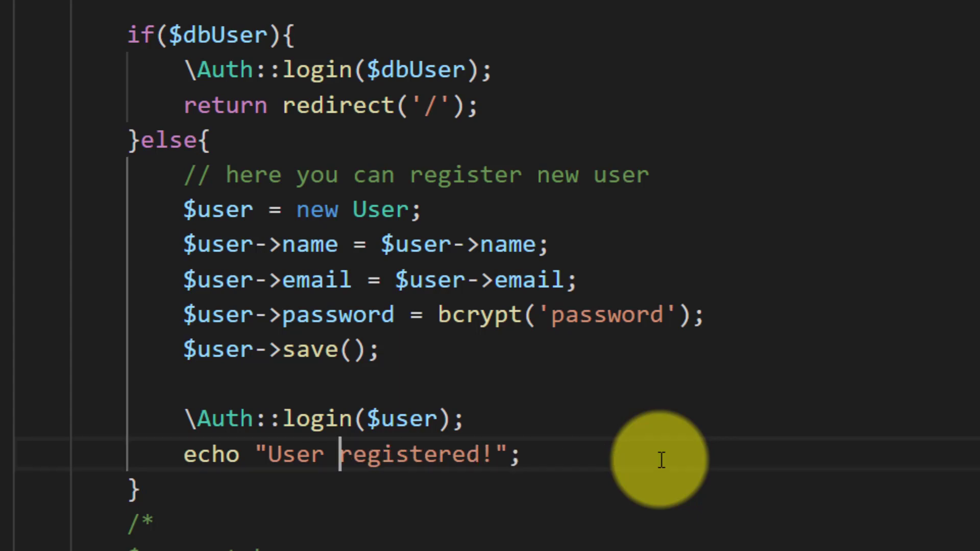
{"action": "type", "text": "and l"}
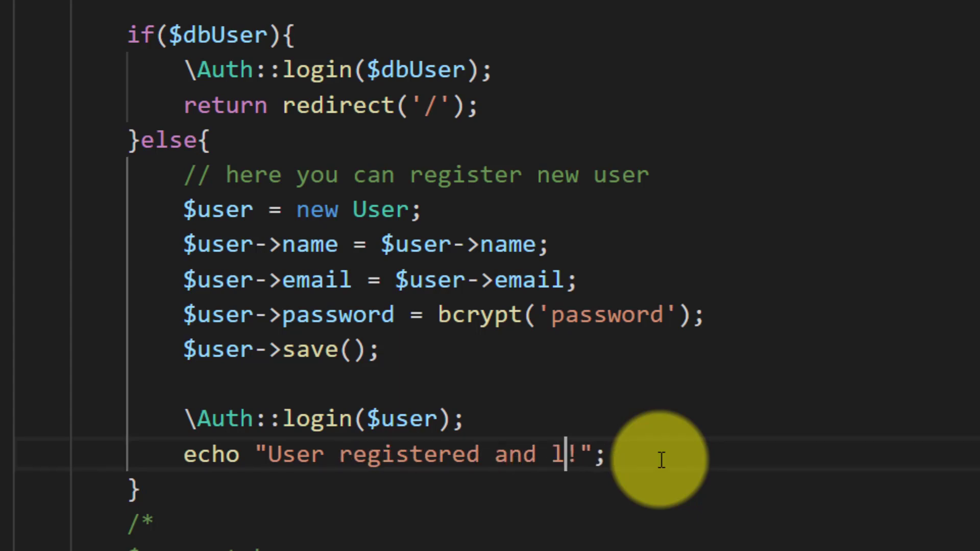
{"action": "type", "text": "ogin"}
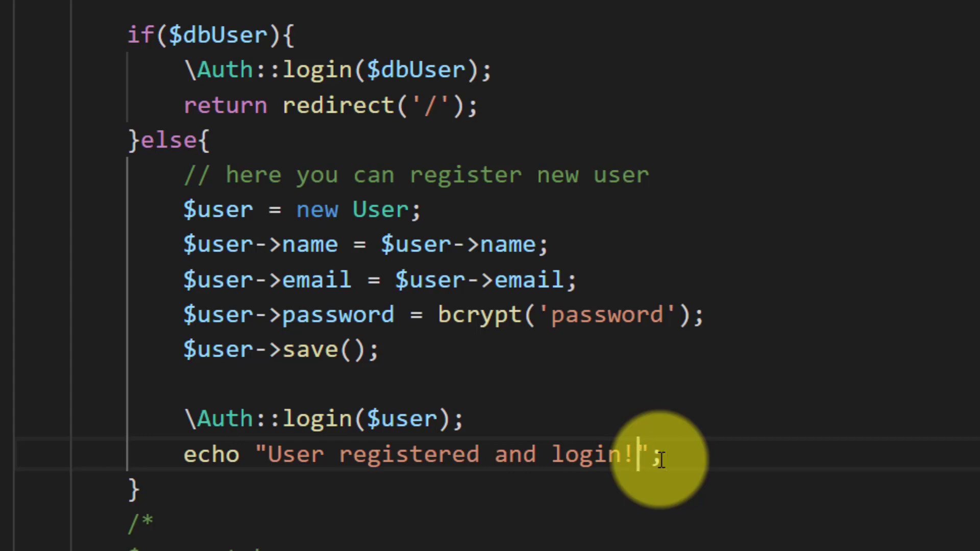